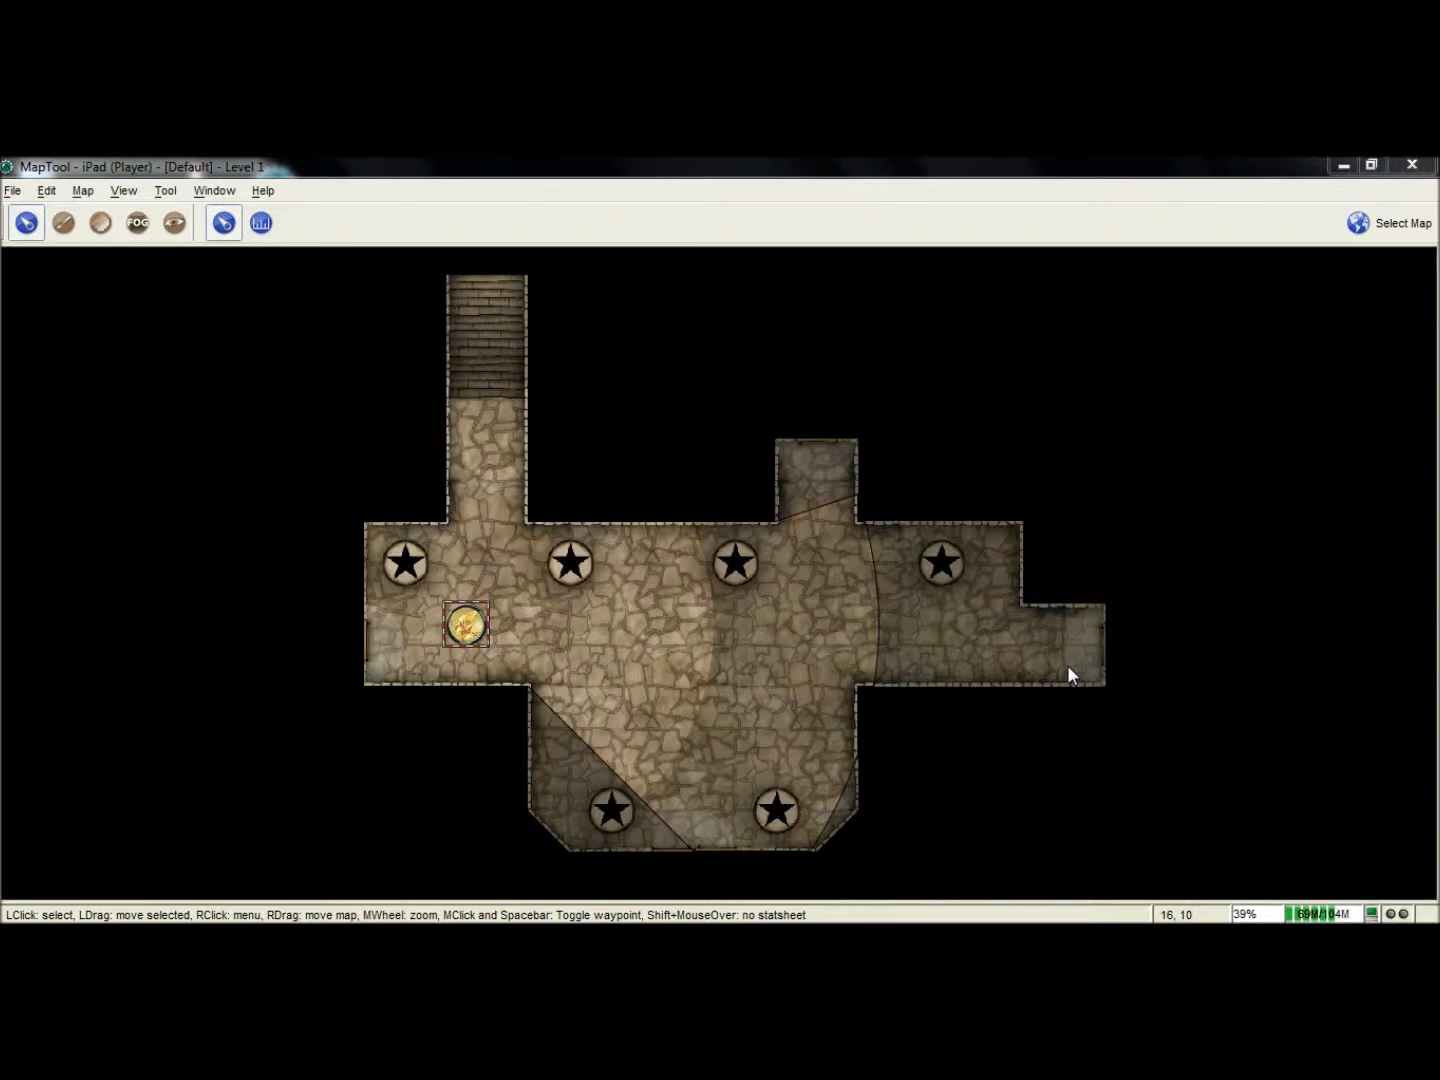
mouse_move(1075, 585)
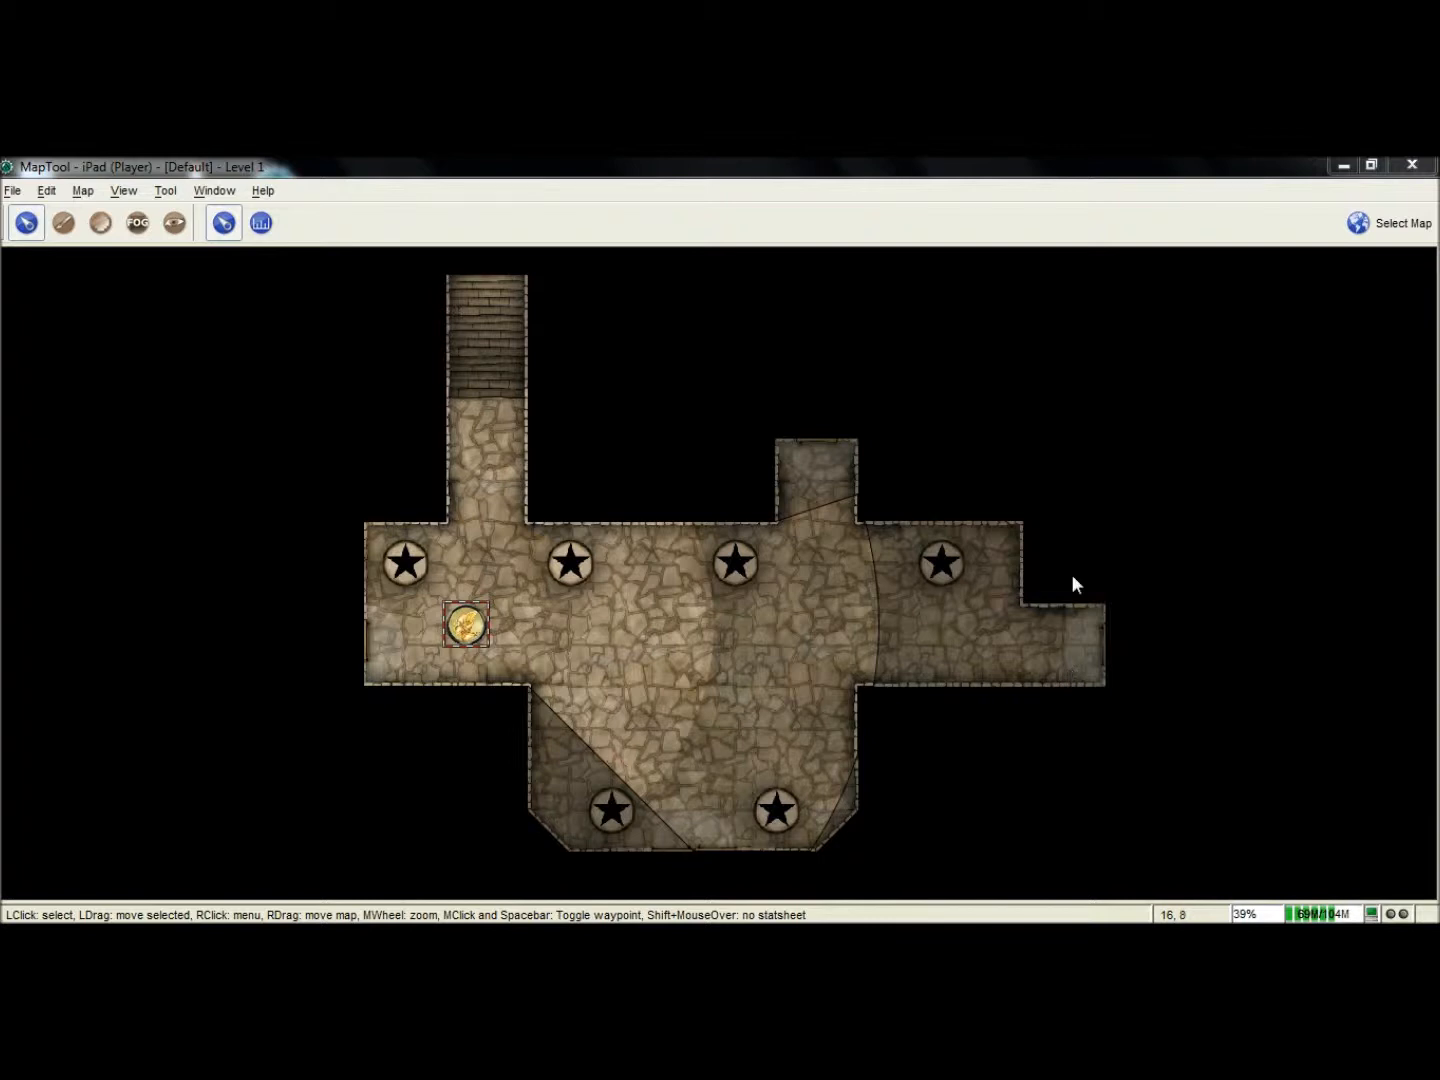
mouse_move(805, 578)
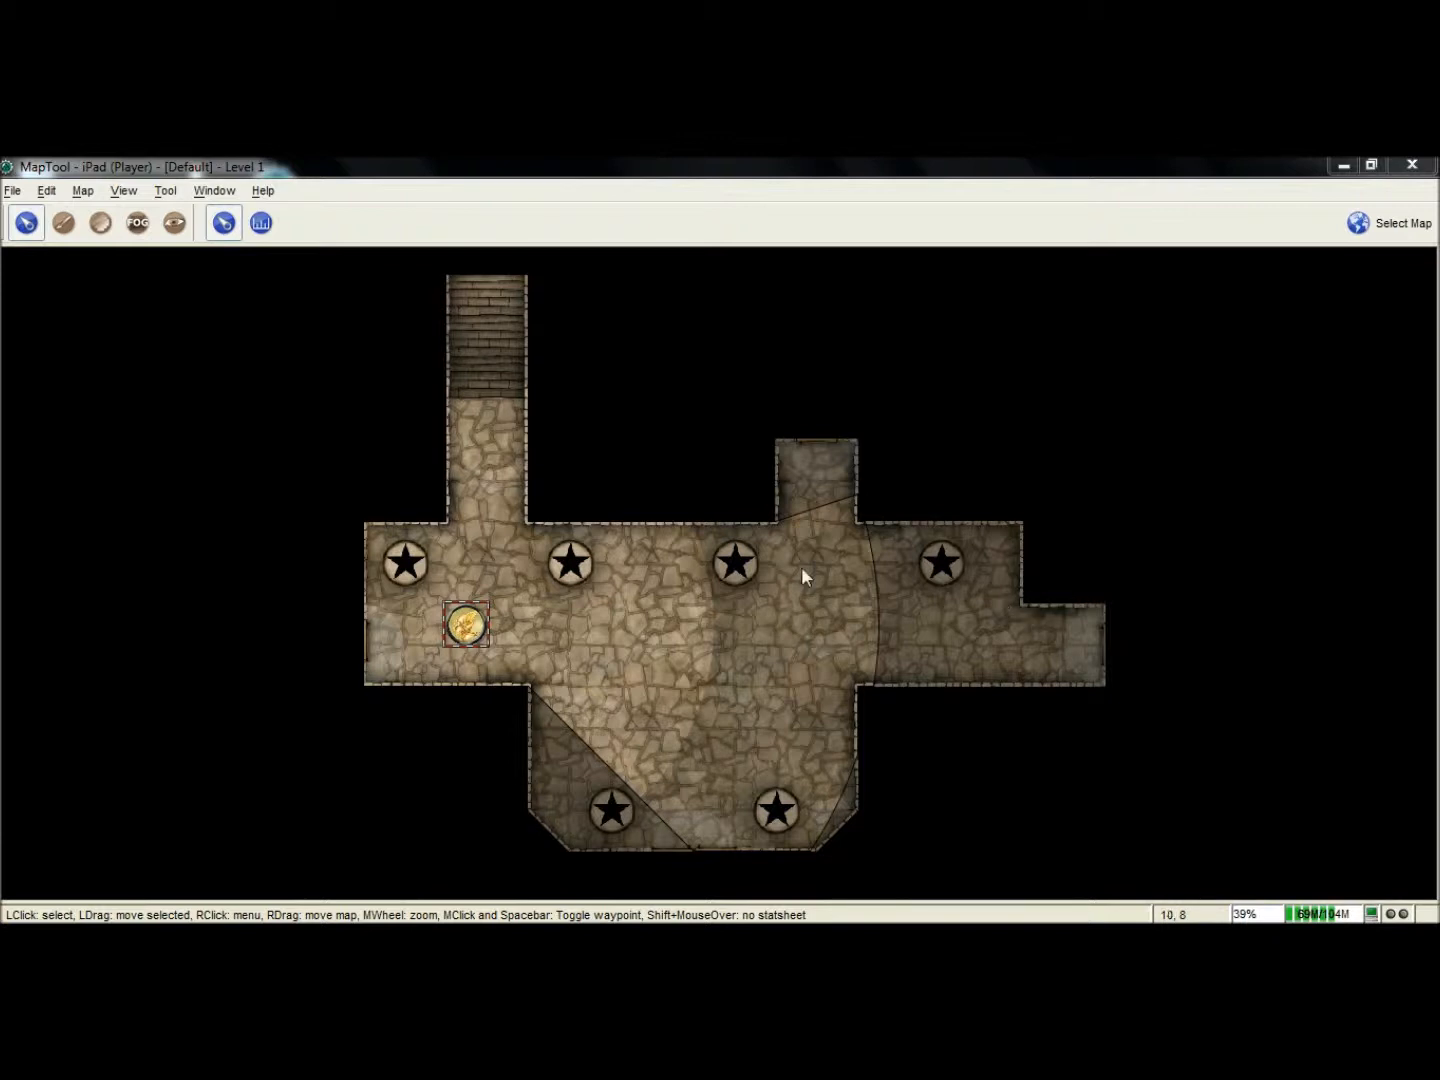
Step: In the GM view, place the Hero token in the middle of the starred central room
left_click(83, 190)
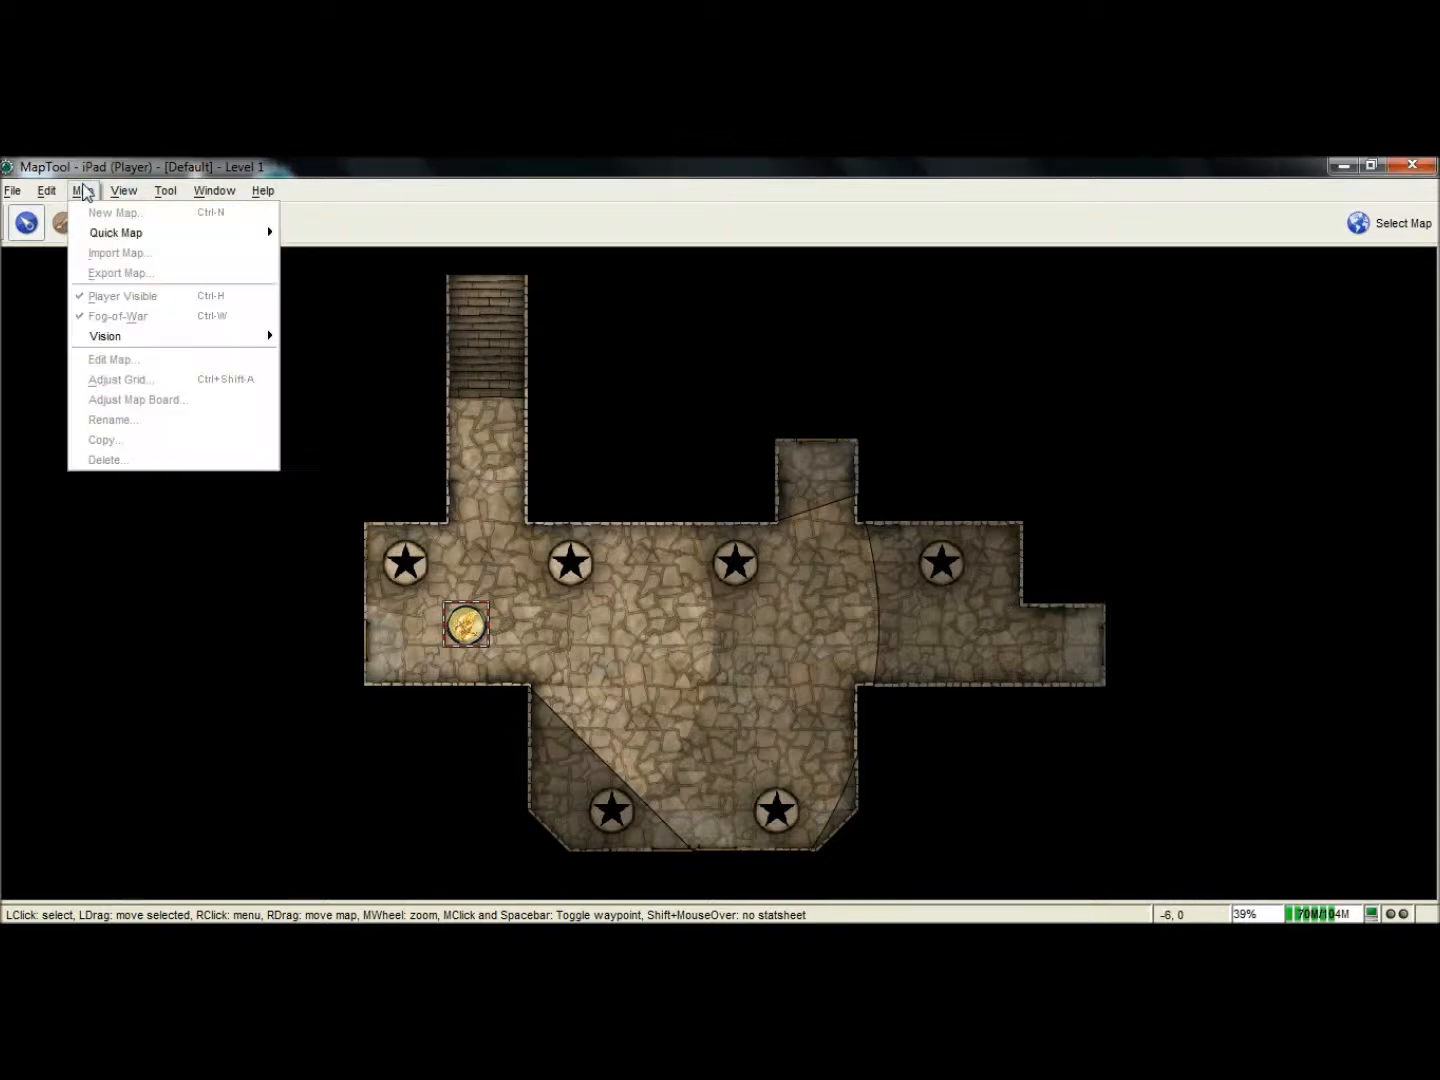
mouse_move(105, 336)
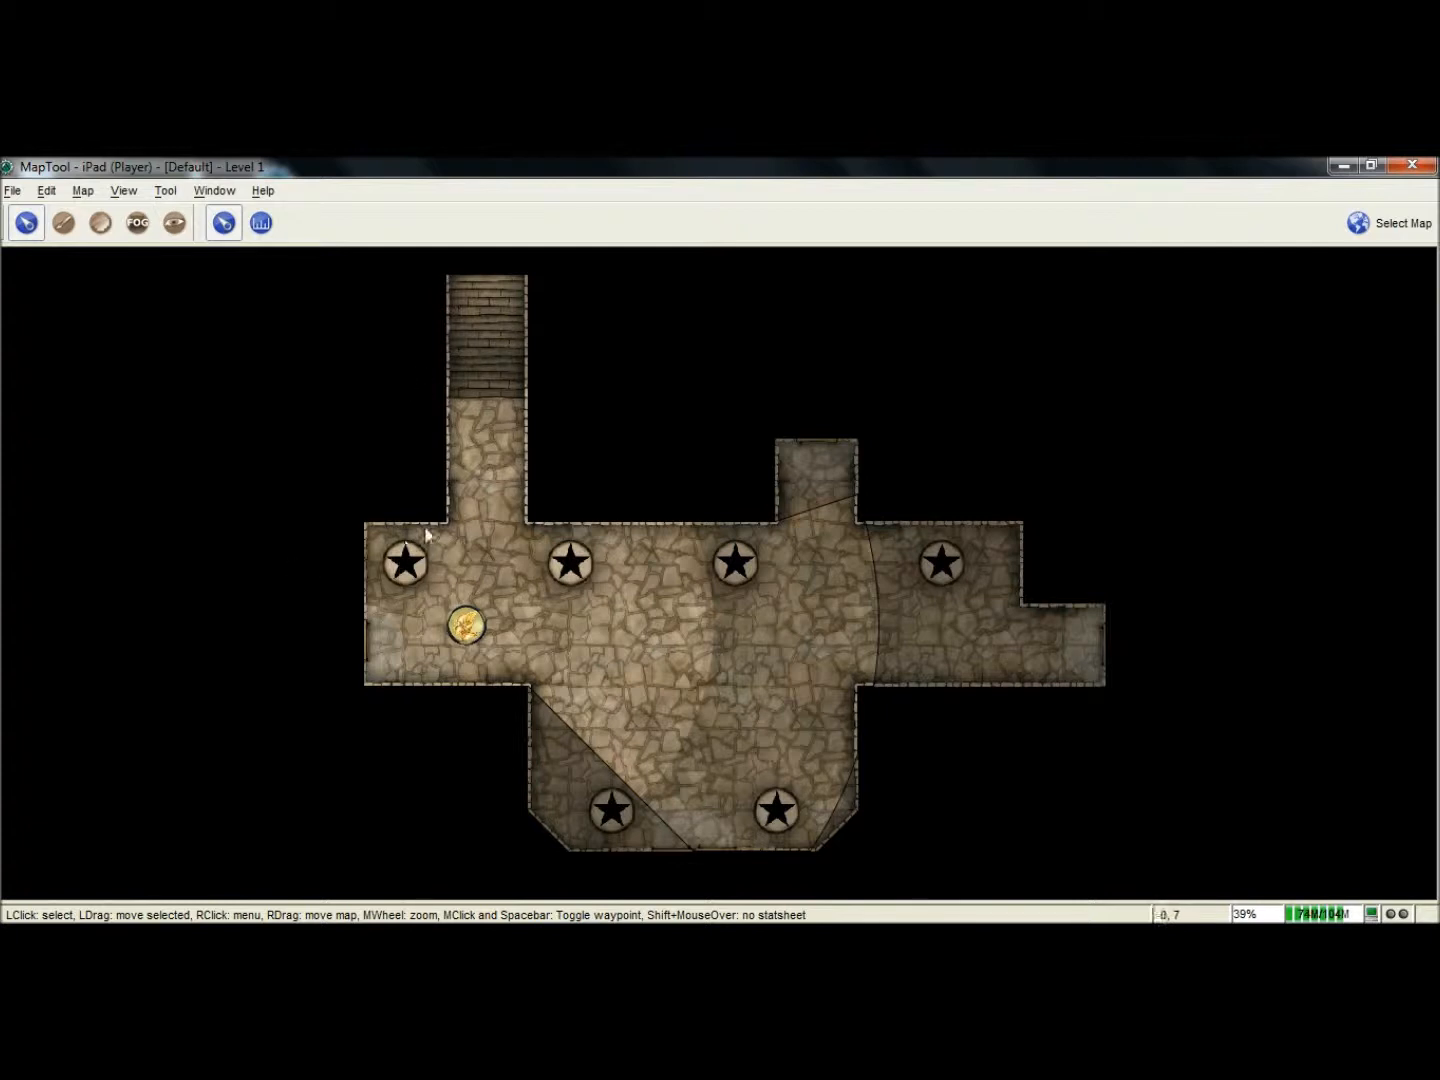
mouse_move(548, 637)
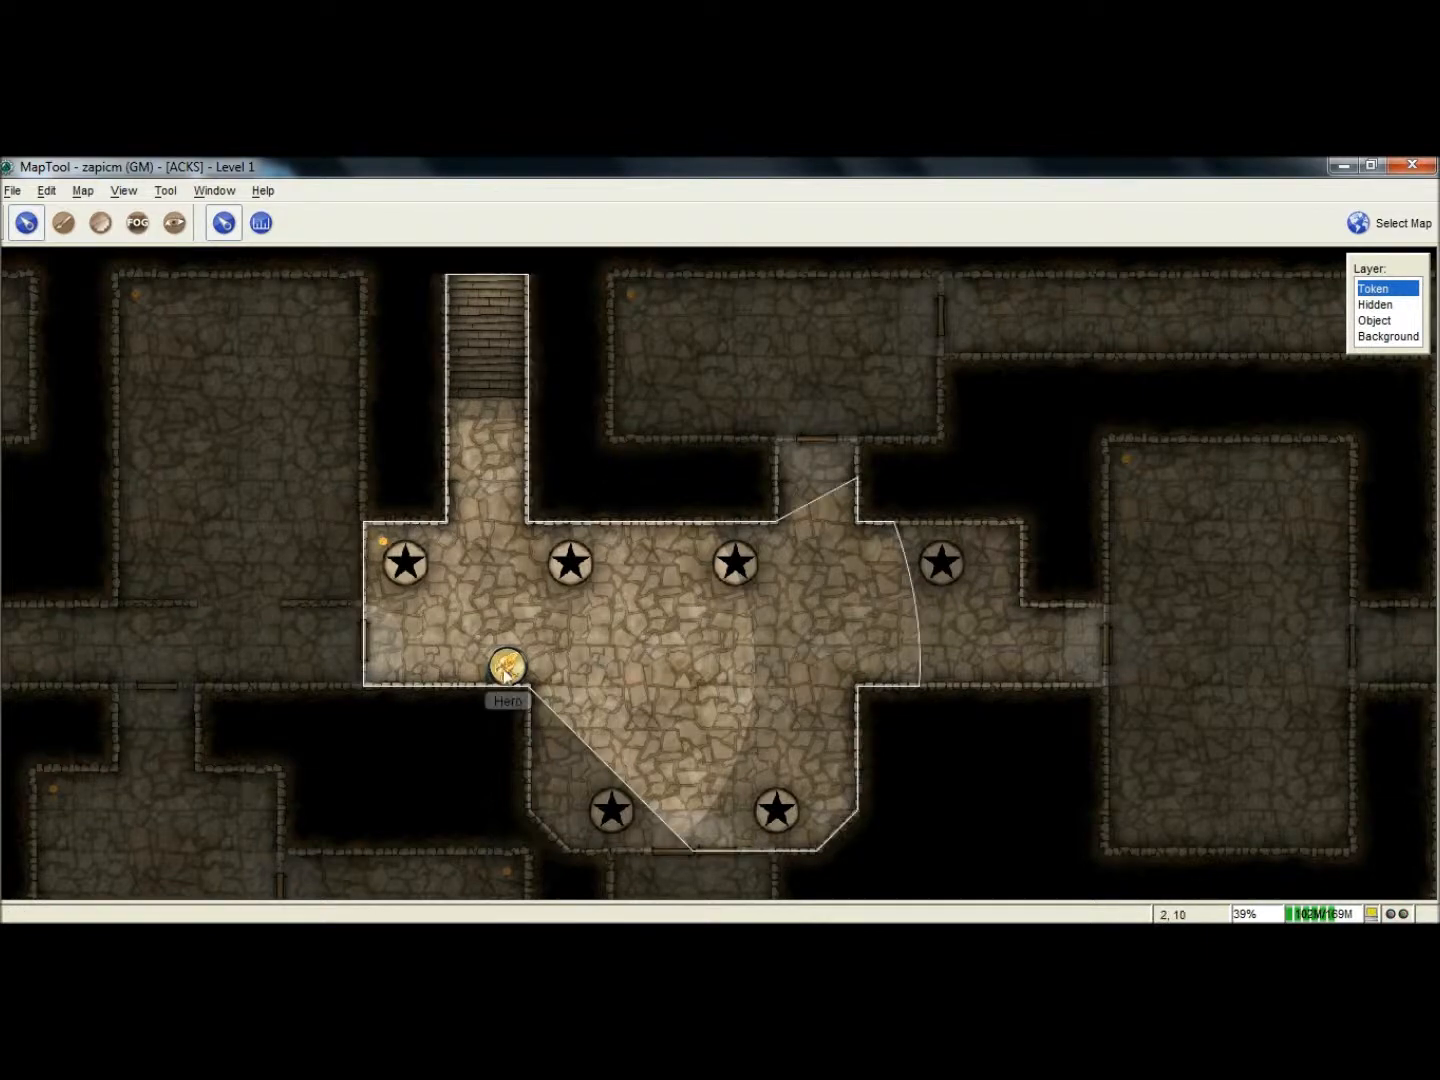
left_click_drag(505, 660, 630, 625)
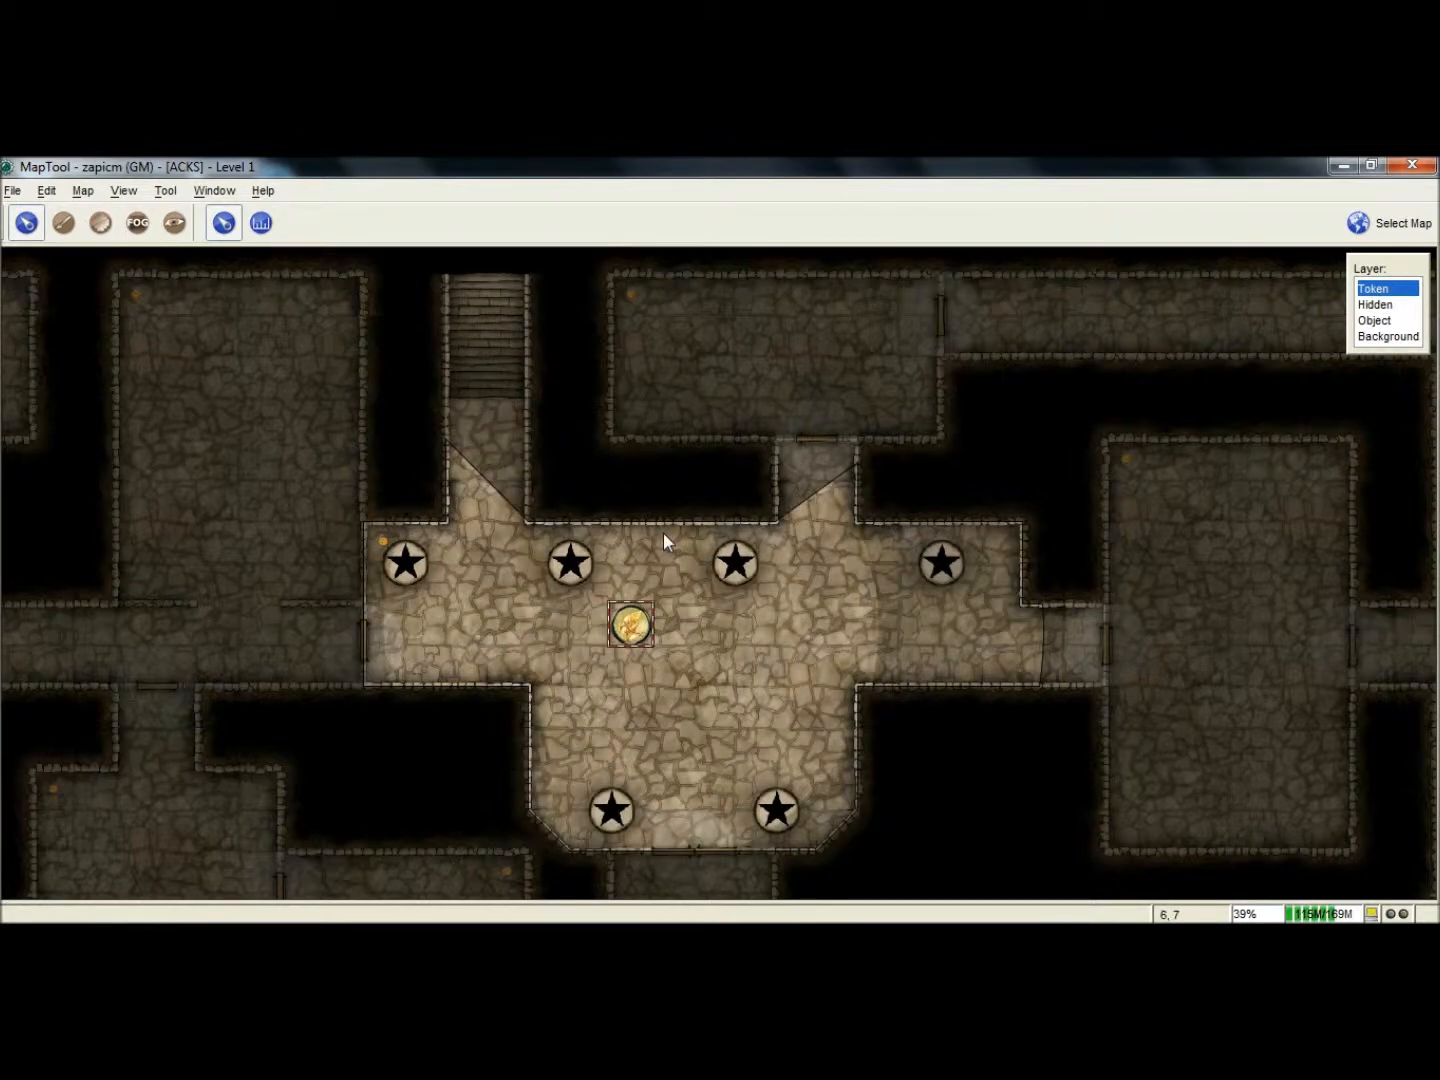
left_click(172, 222)
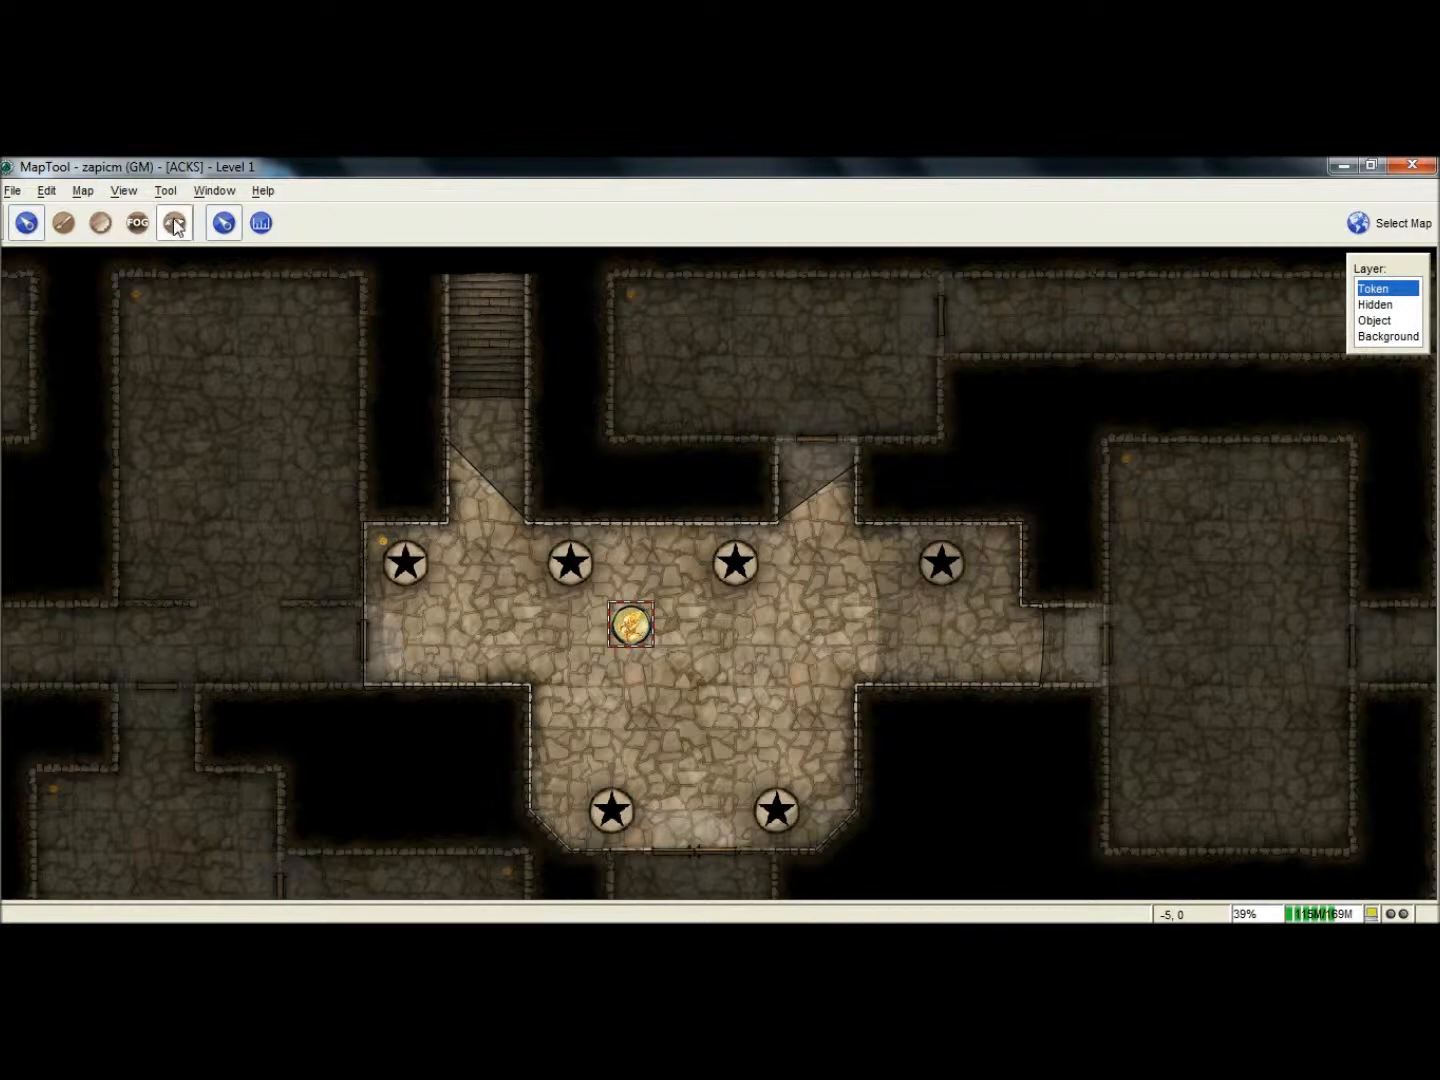
left_click(174, 222)
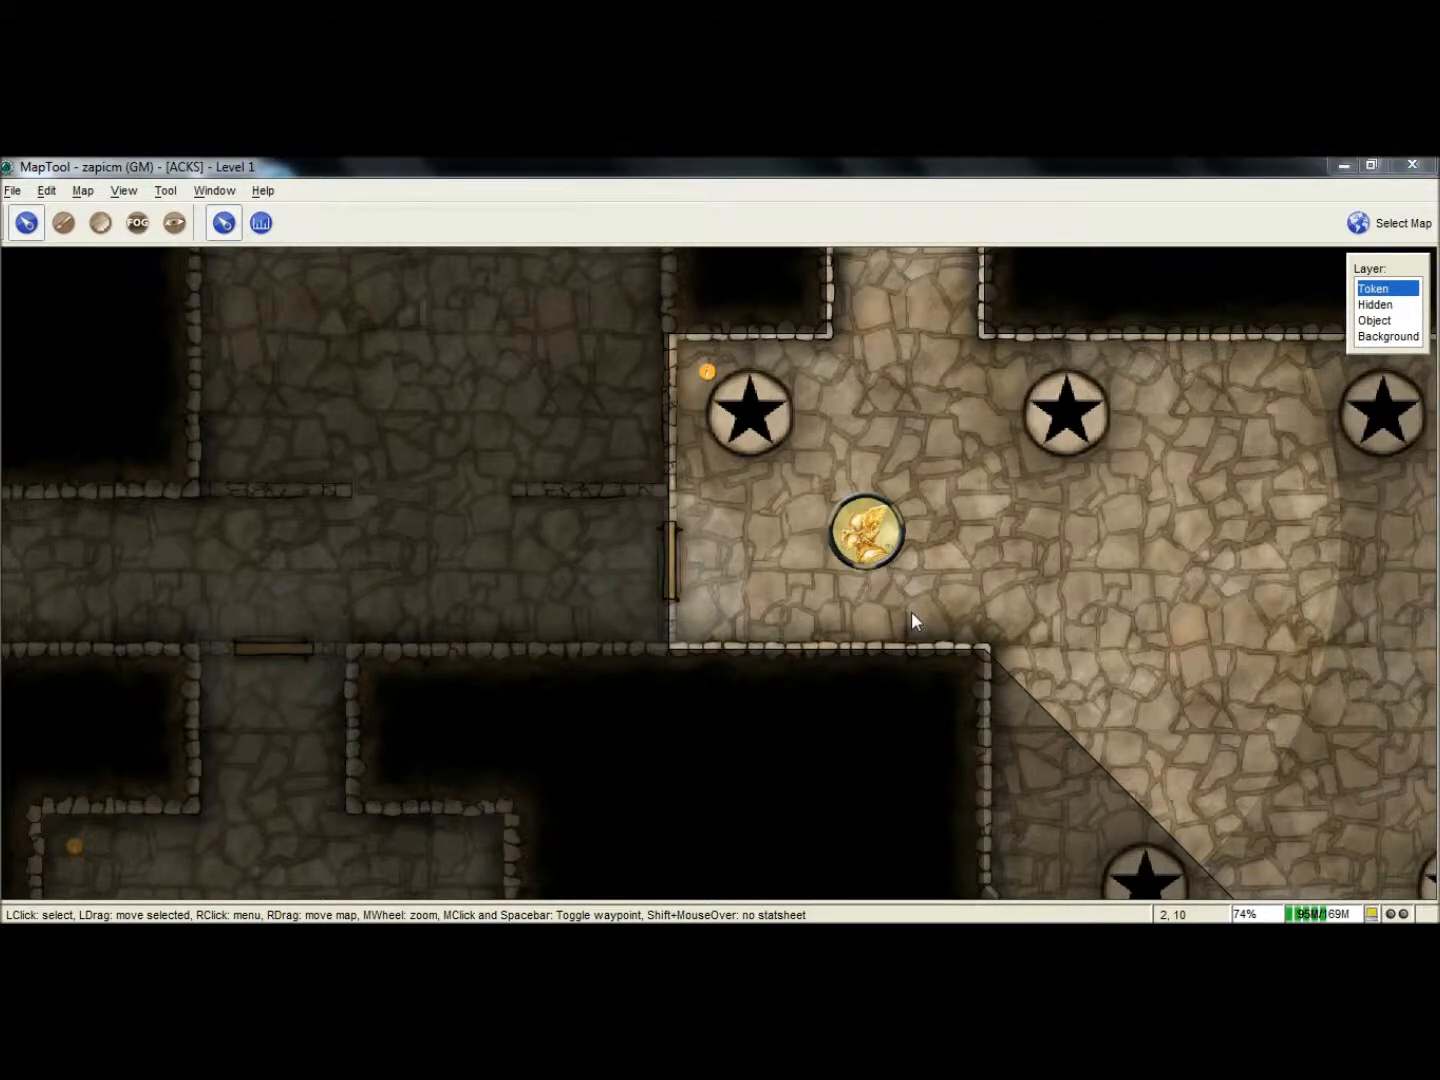
mouse_move(708, 600)
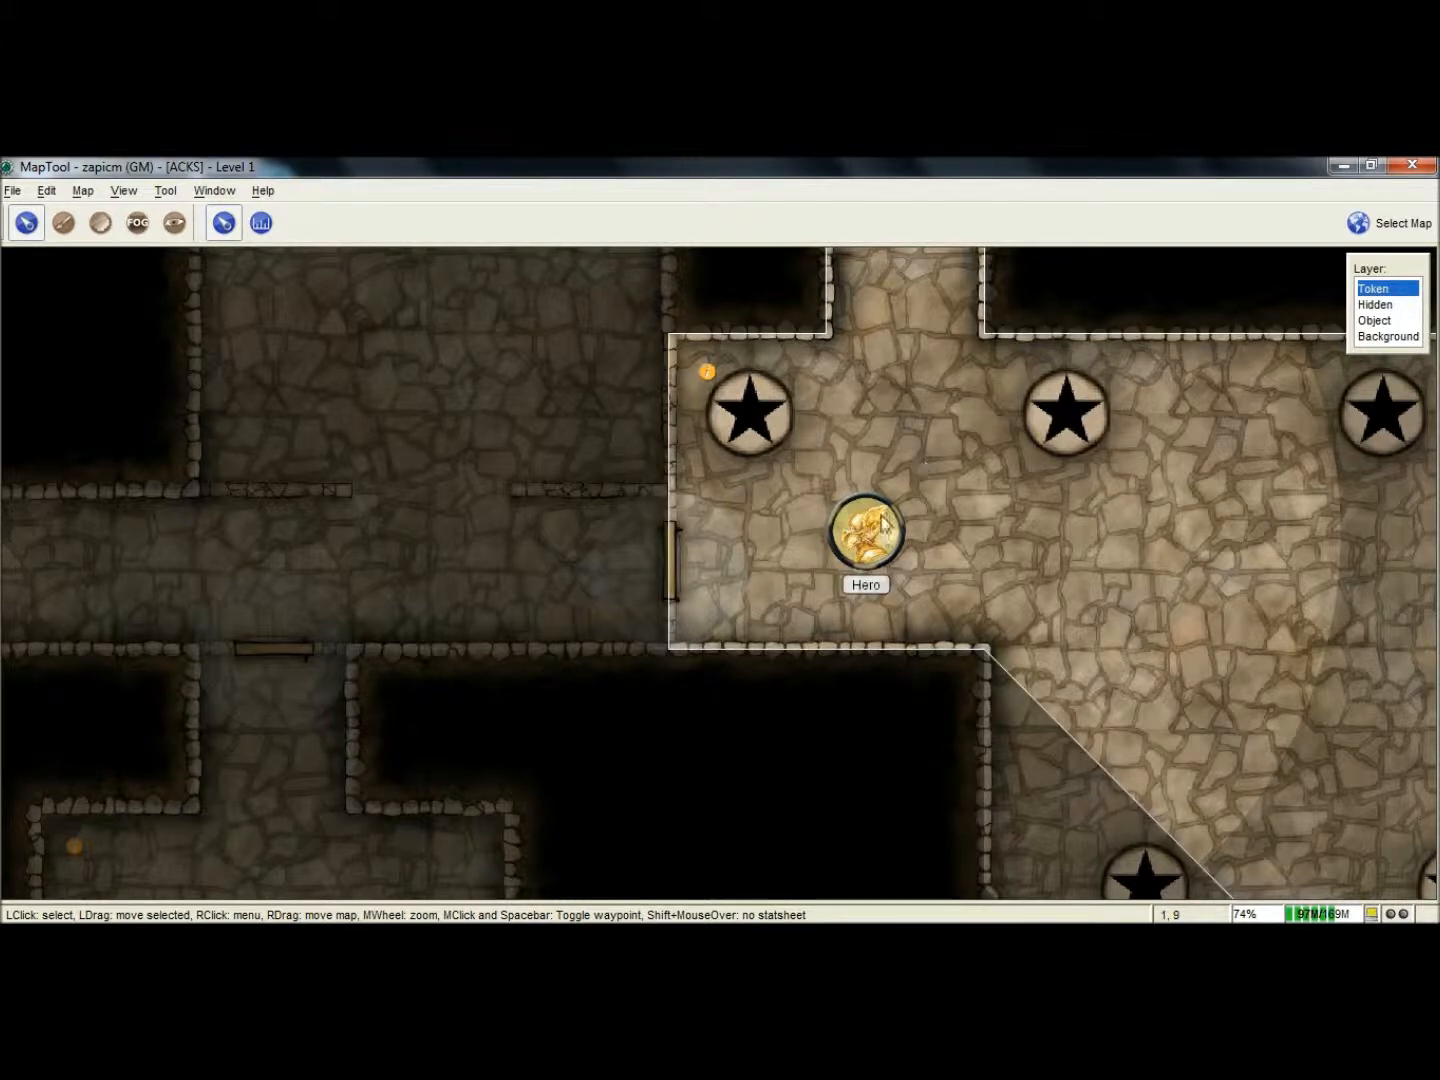
Step: Drag the Hero token west through the doorway into the corridor
left_click_drag(865, 530, 548, 530)
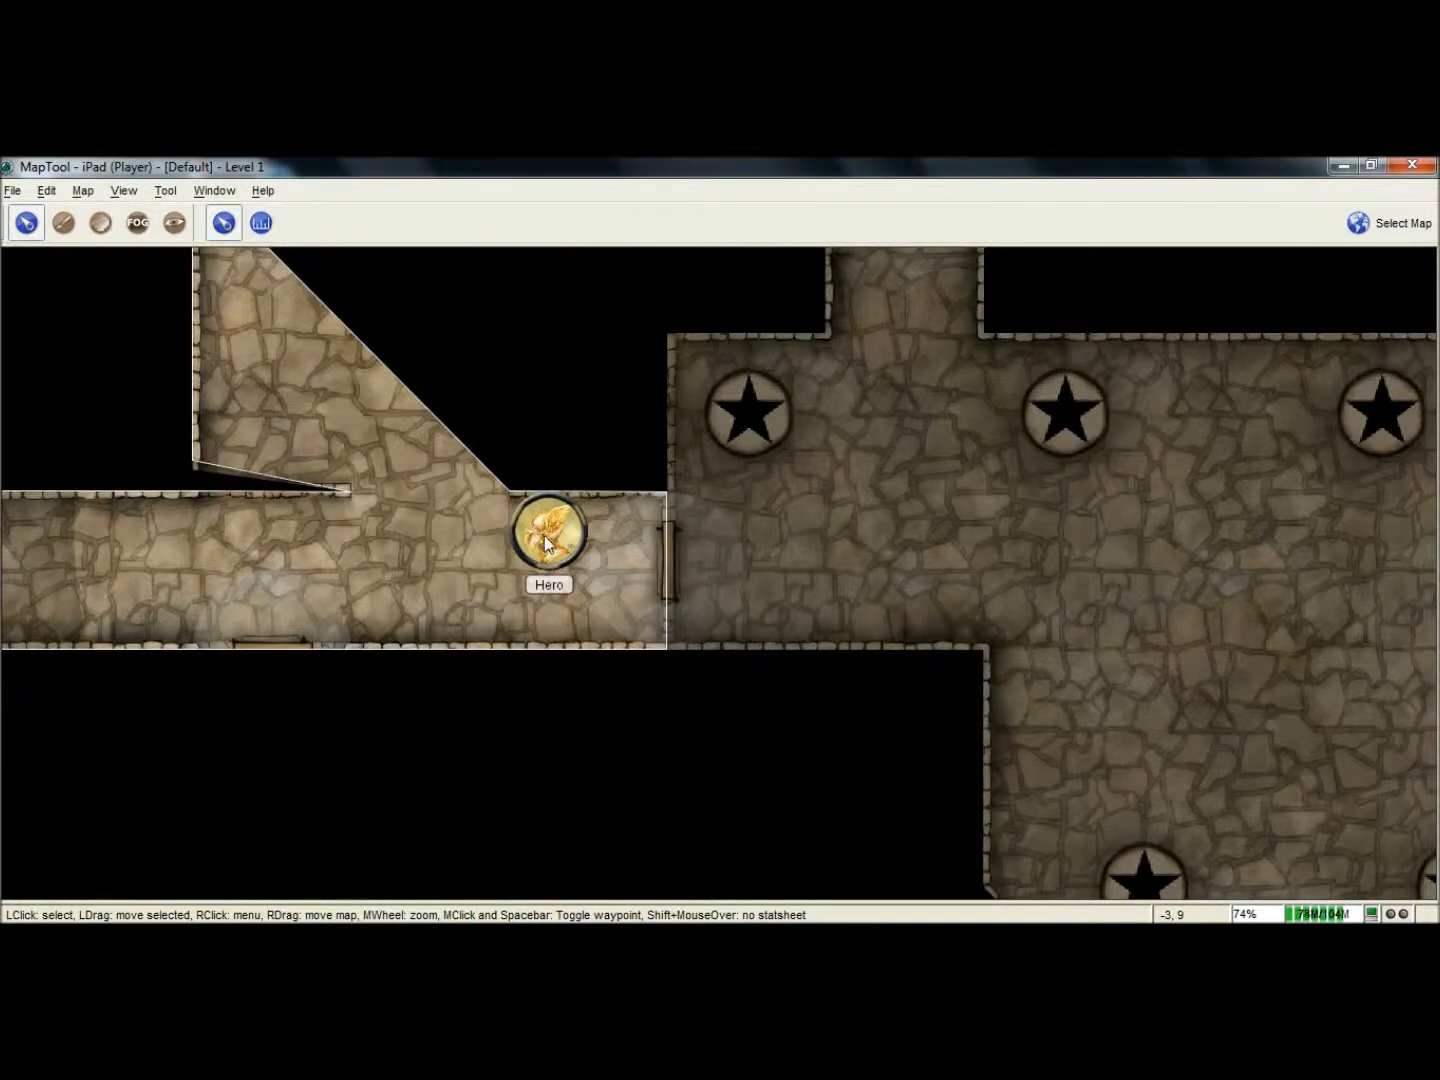
Step: Drag the Hero token north into the alcove at the closed door
left_click_drag(548, 530, 390, 530)
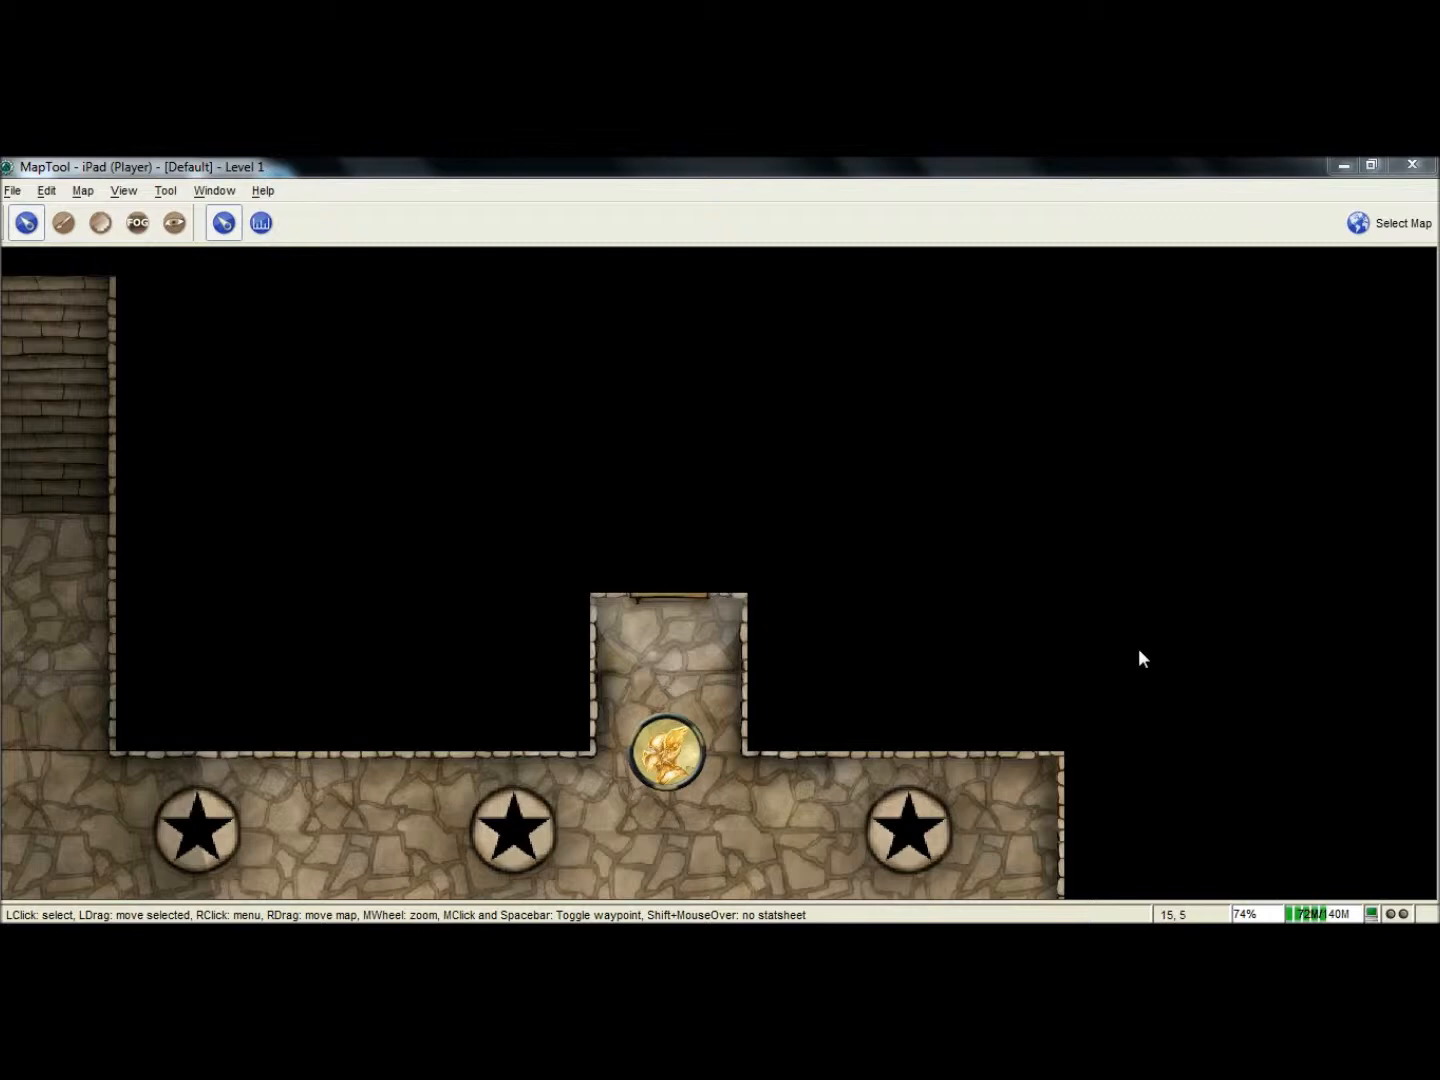
mouse_move(978, 602)
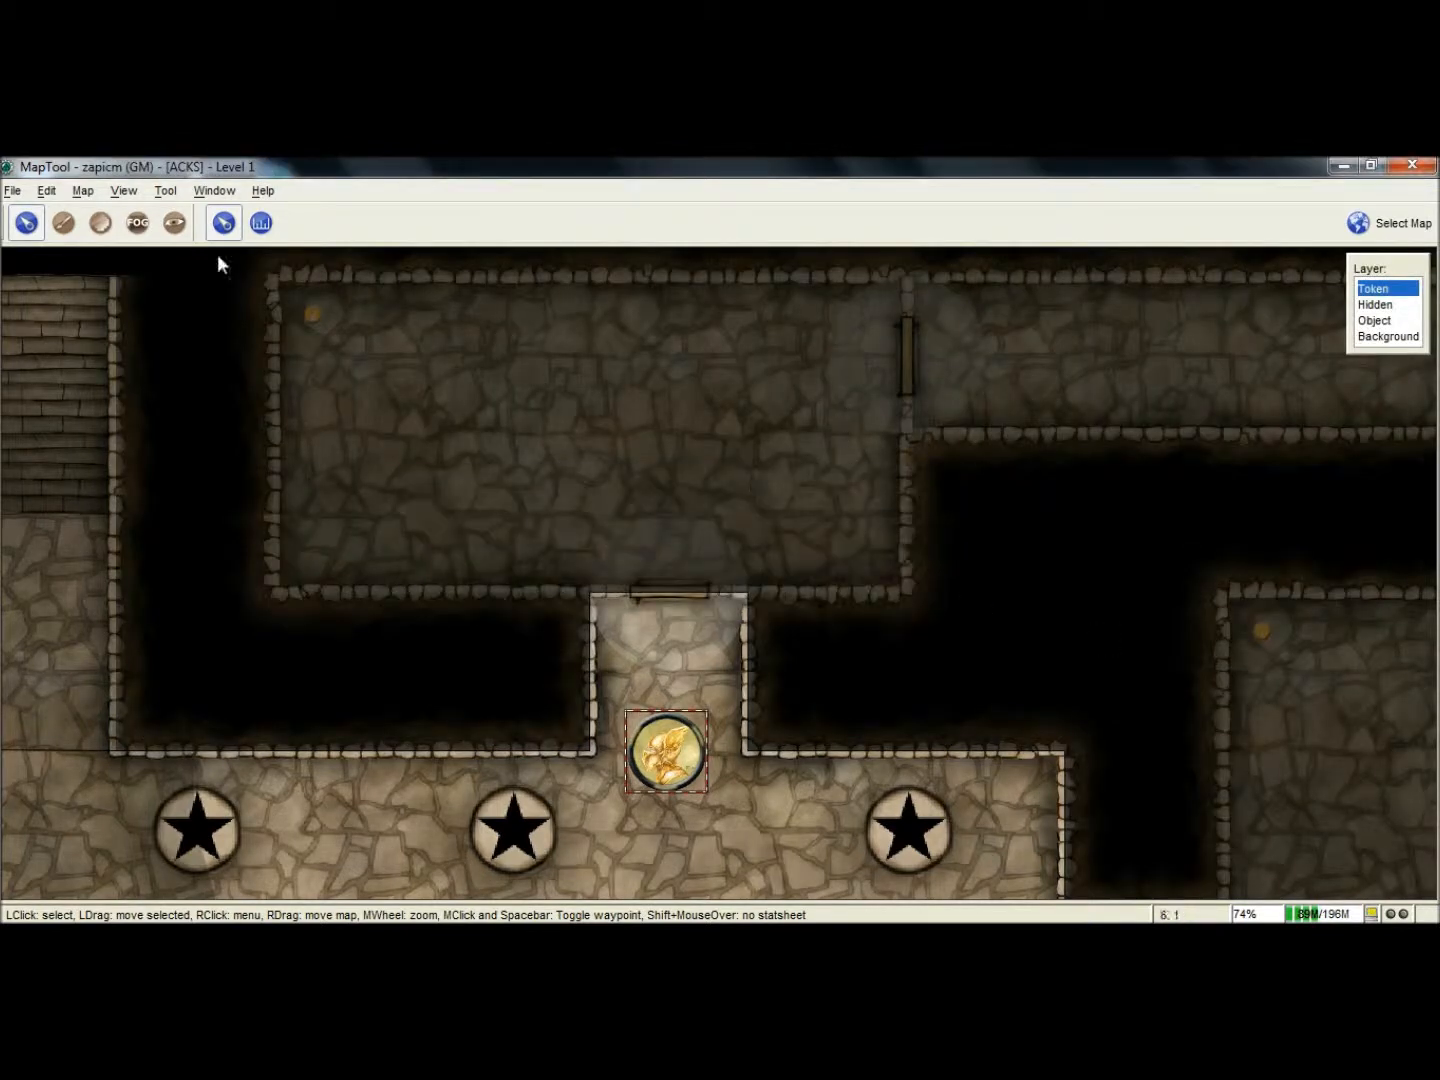
Step: Select the Vision Blocking Layer tool to display the blocking areas
left_click(173, 222)
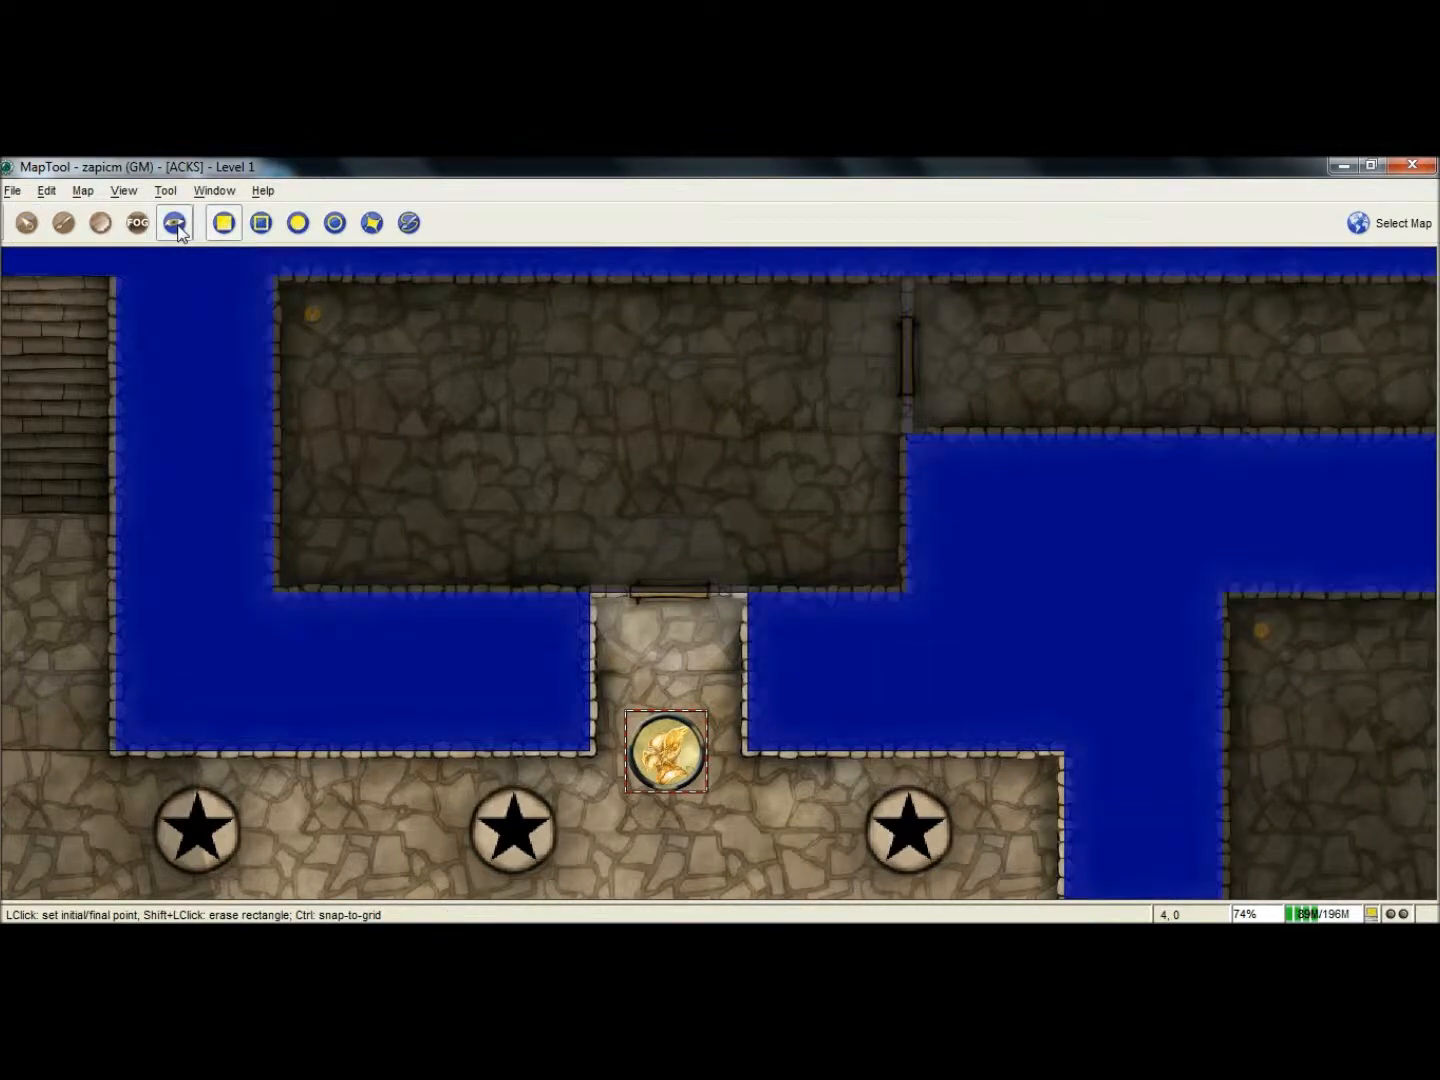
mouse_move(222, 222)
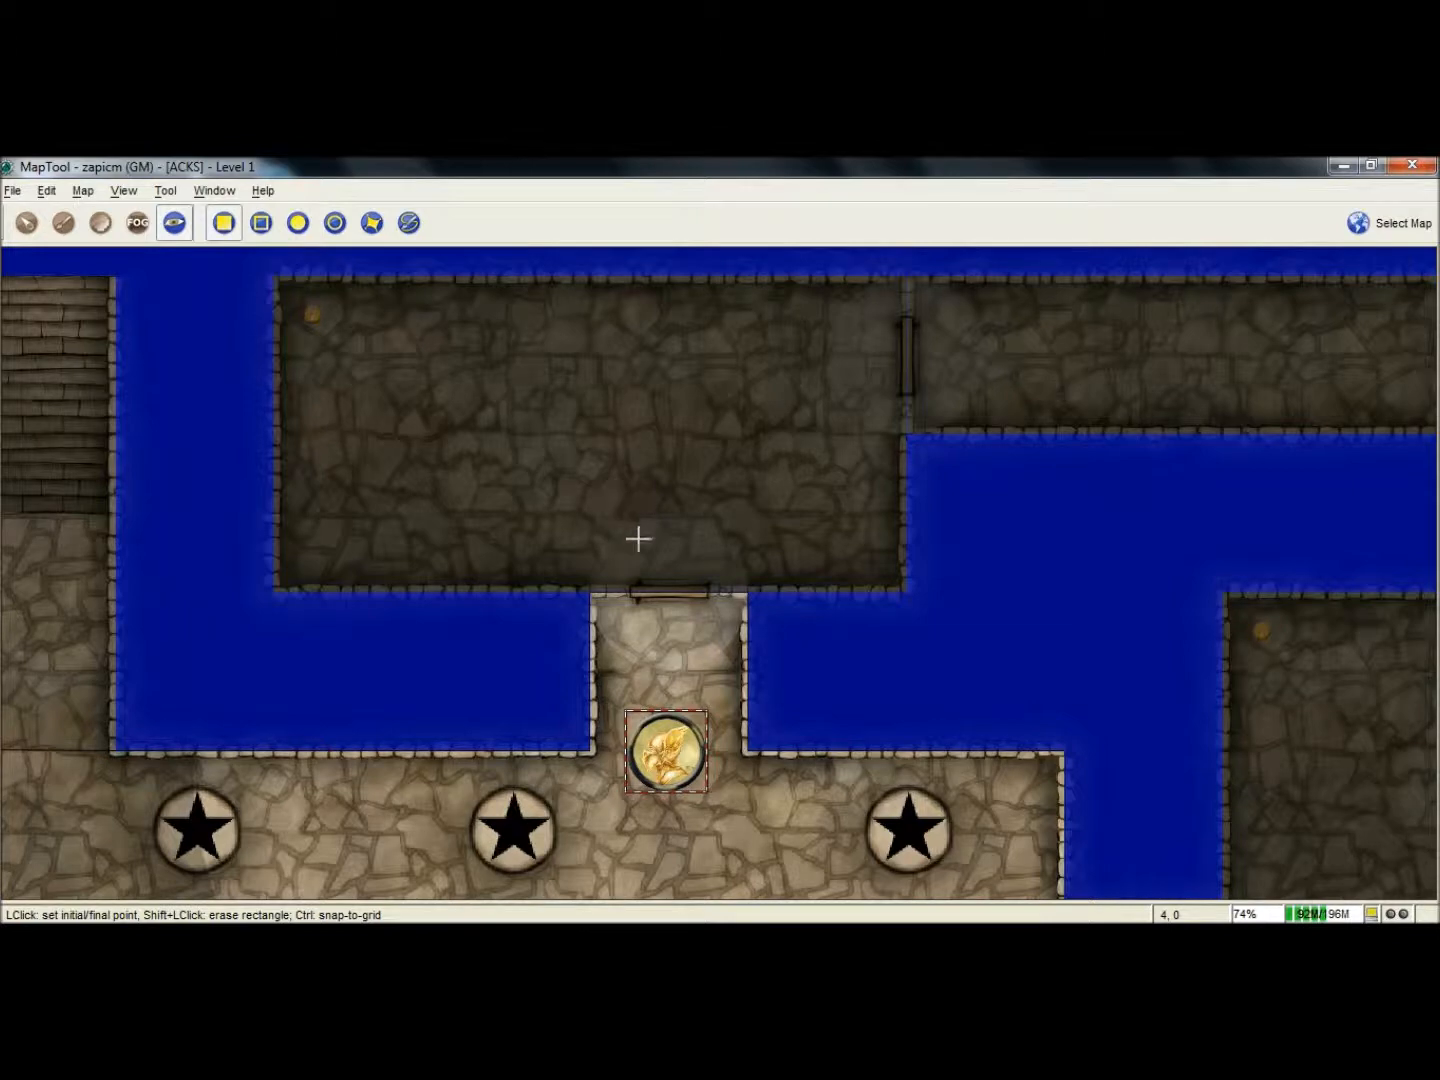
mouse_move(628, 562)
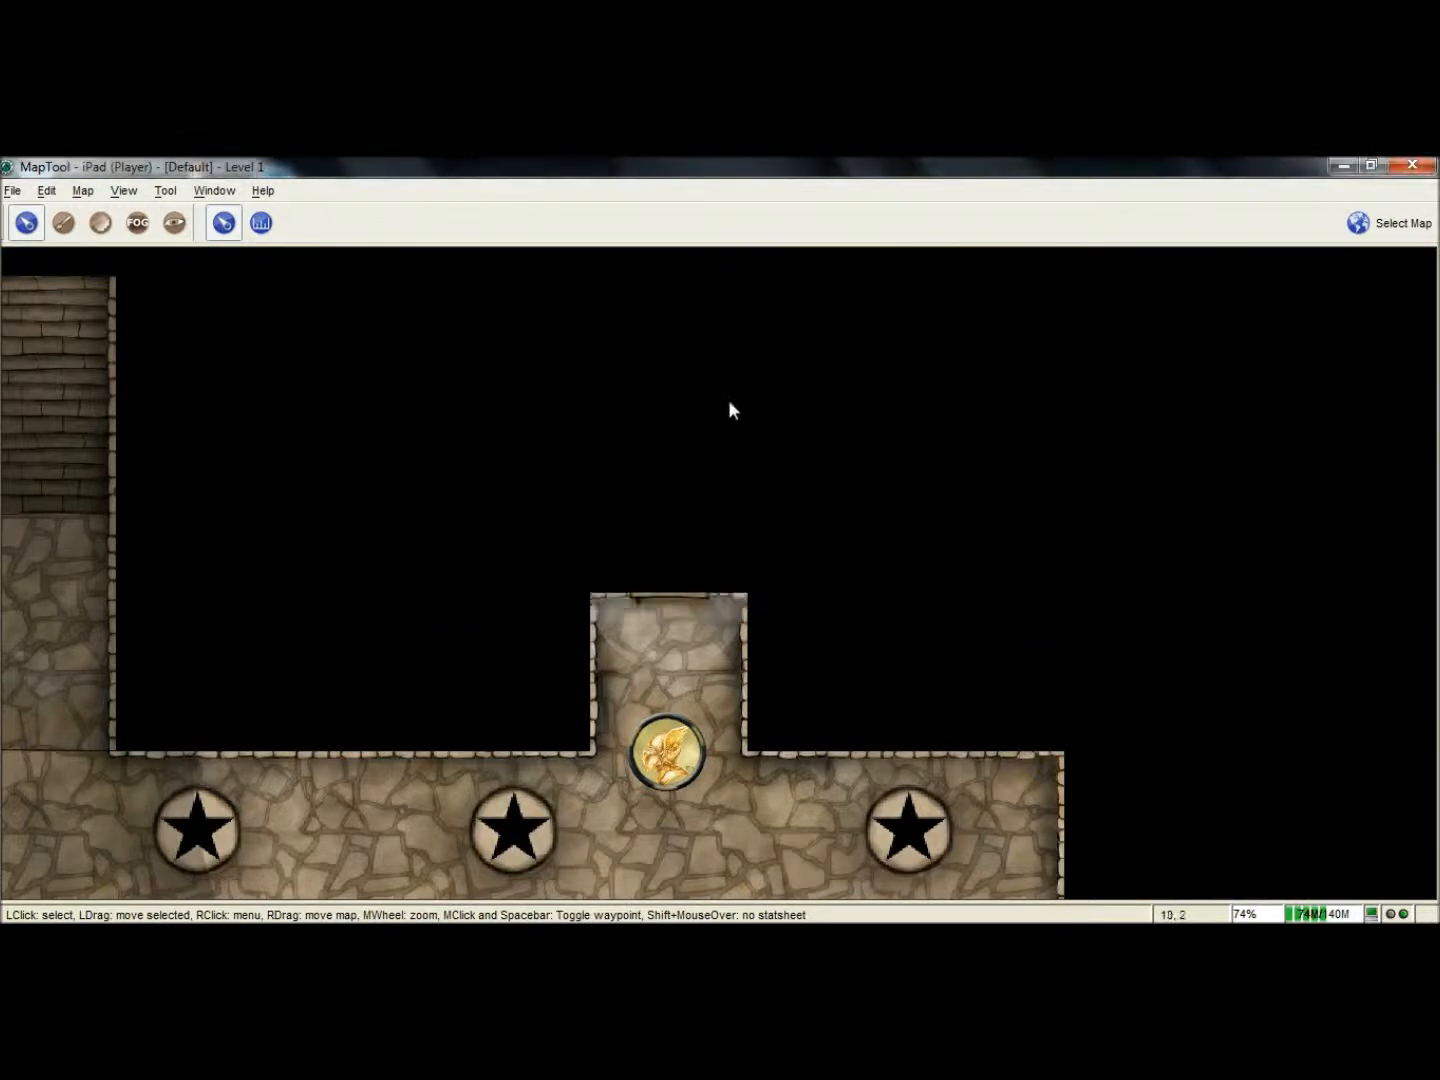
mouse_move(650, 690)
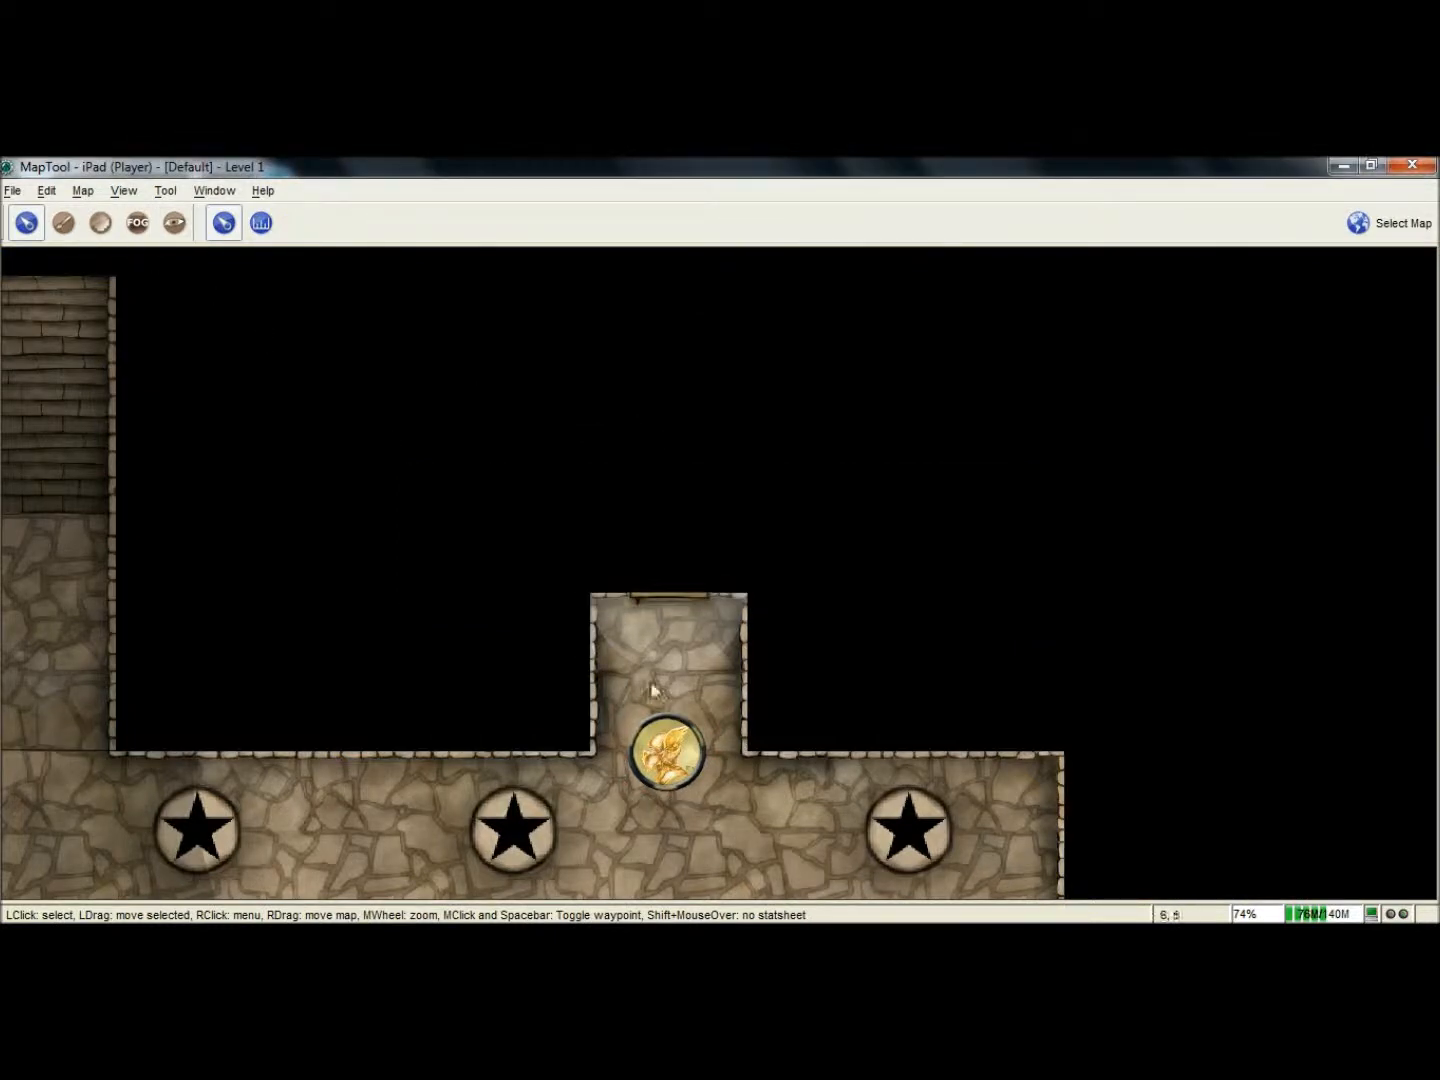
mouse_move(662, 740)
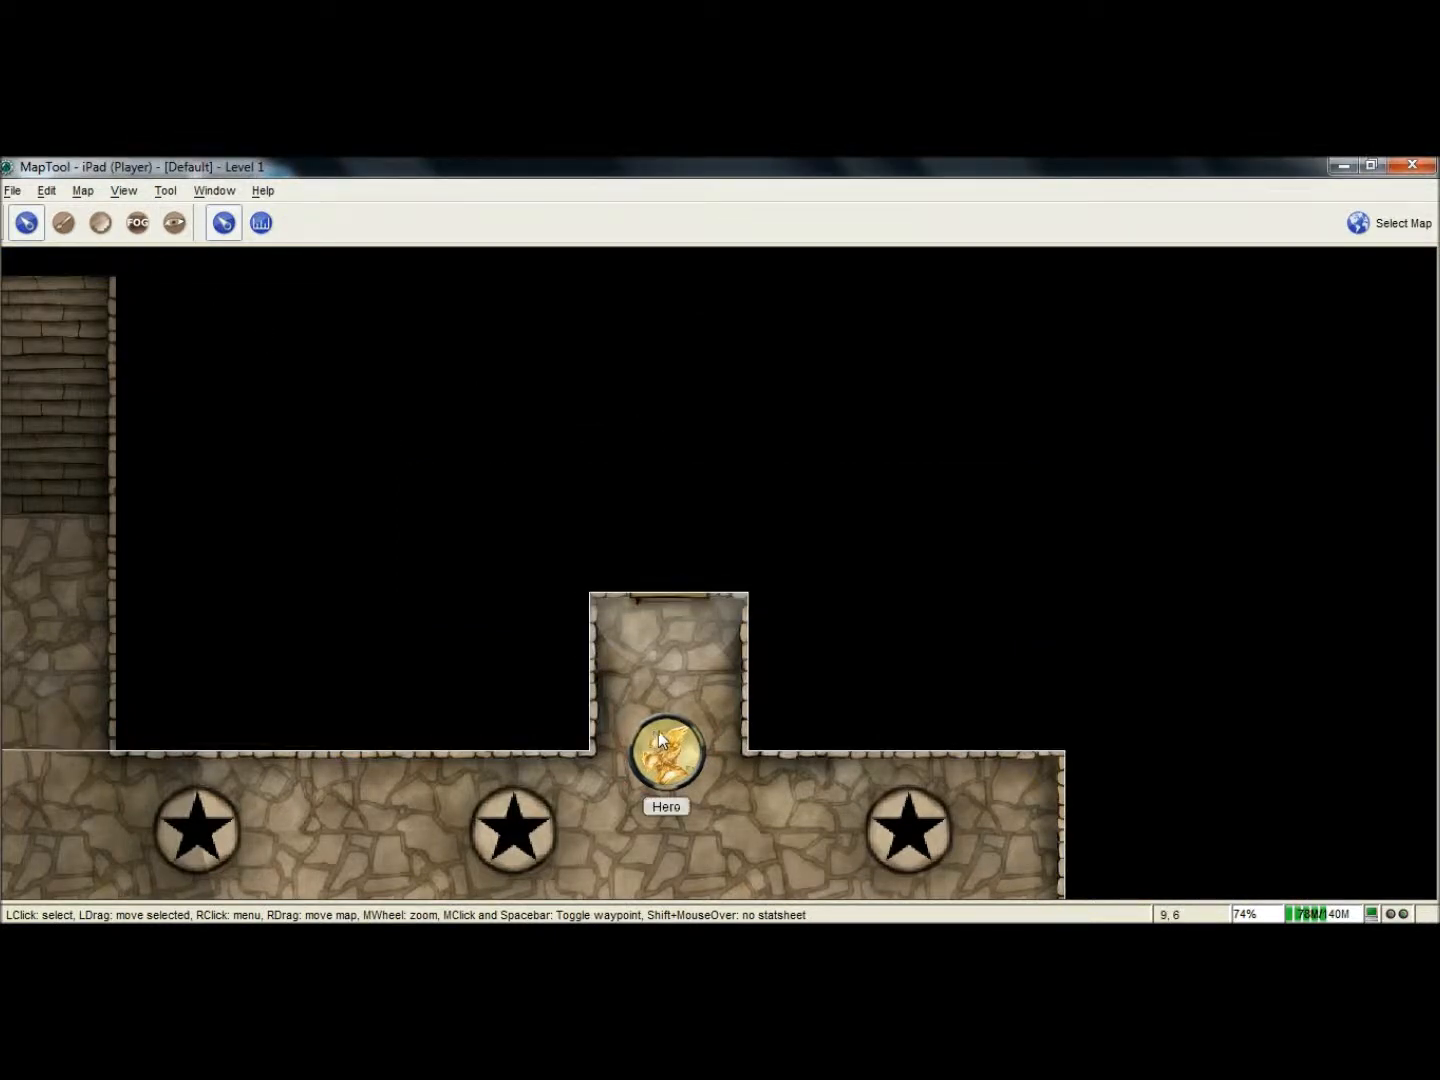
Step: Expose the Hero's visible area to players, then move the Hero into the north room
right_click(665, 750)
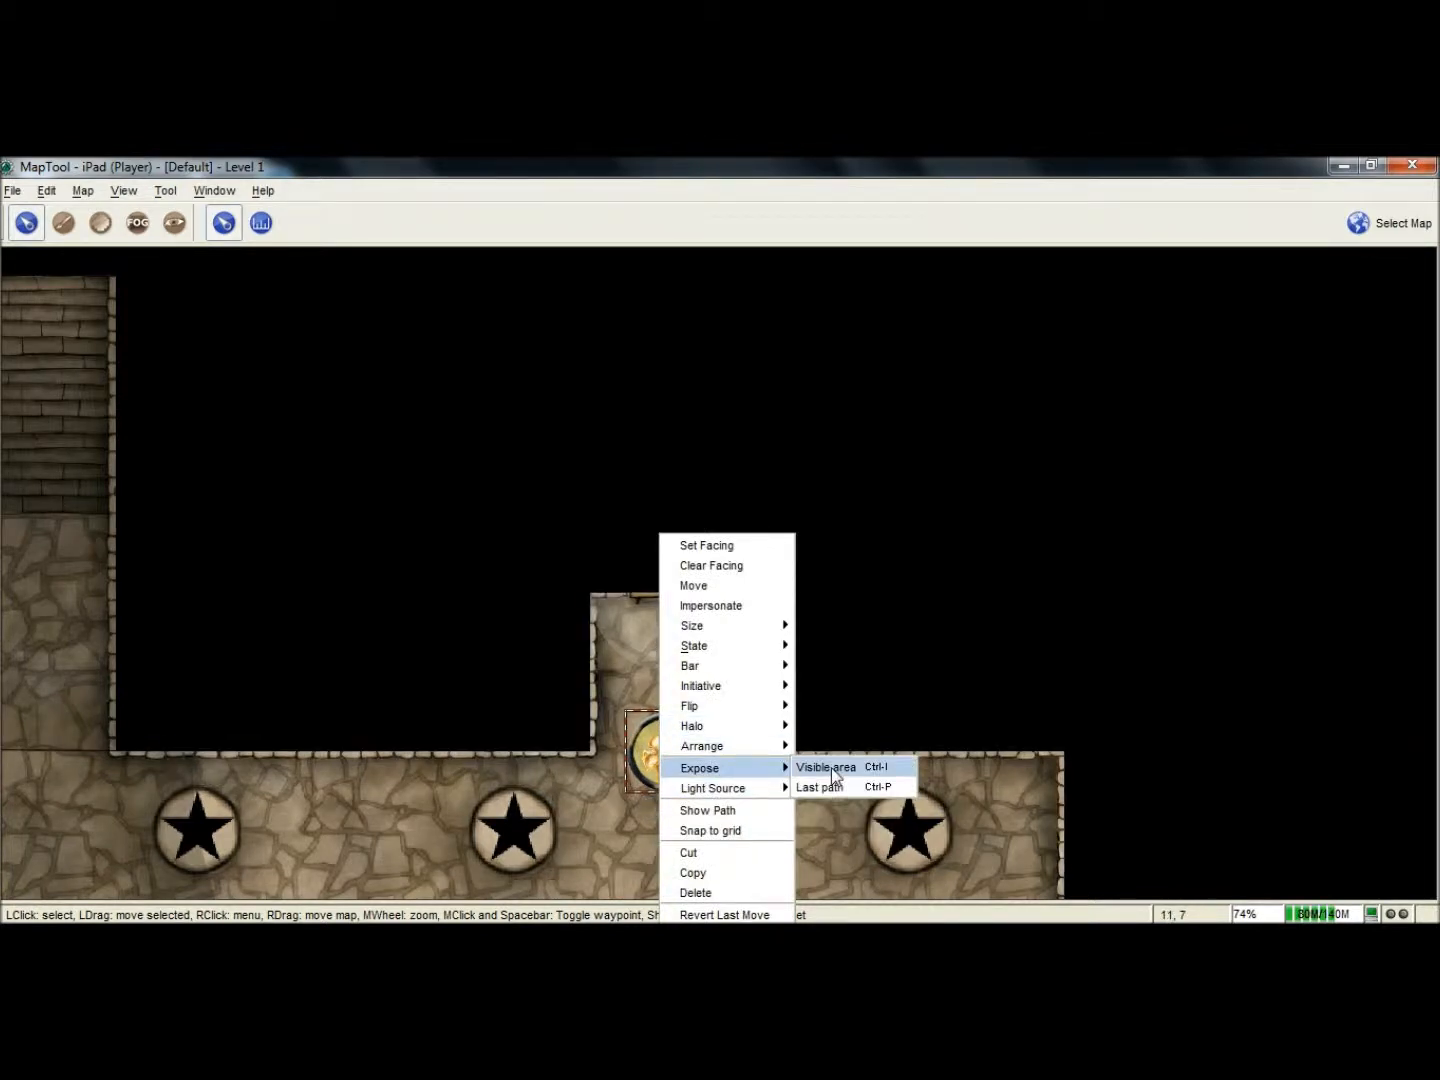
left_click(827, 767)
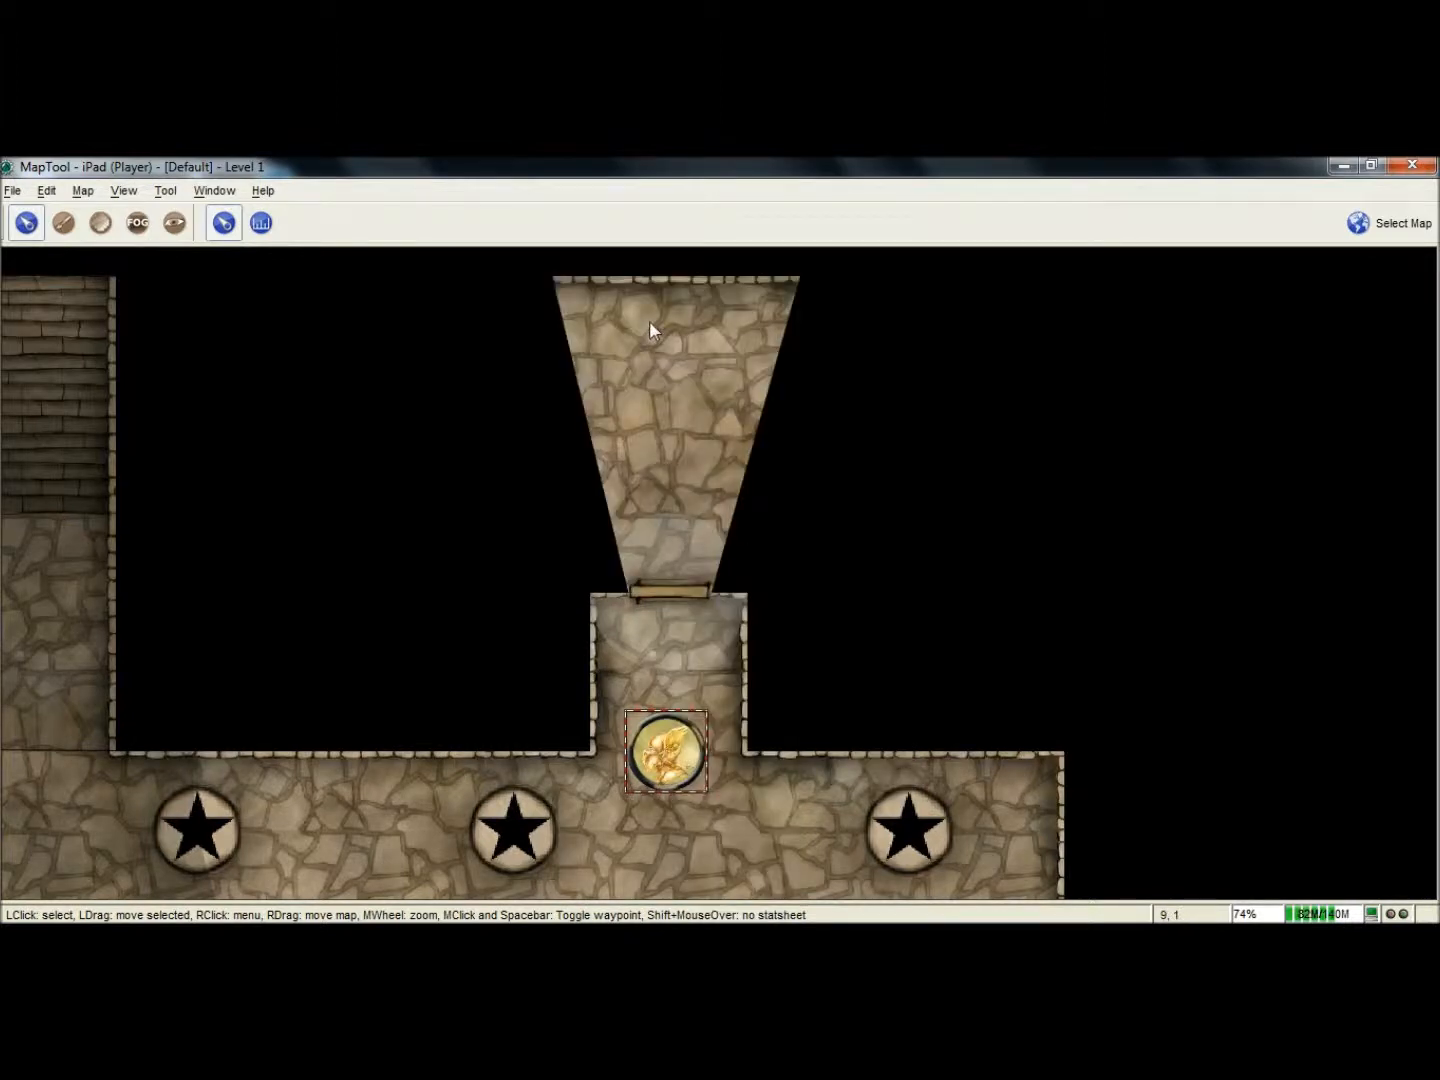
left_click_drag(668, 752, 705, 490)
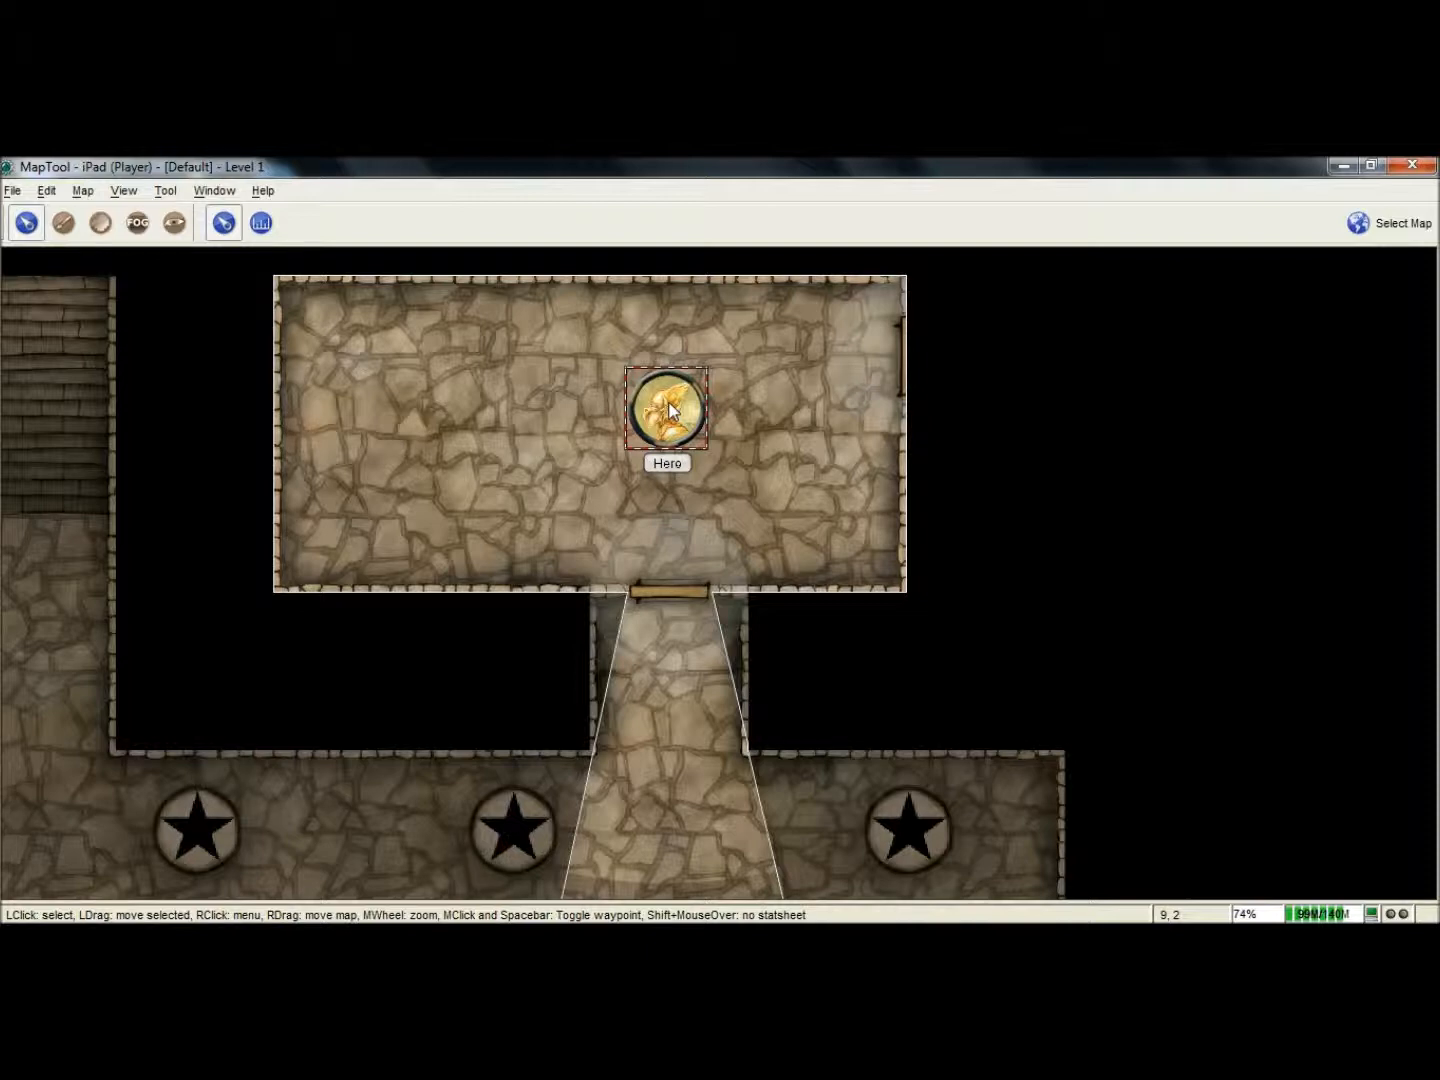
key("alt+tab")
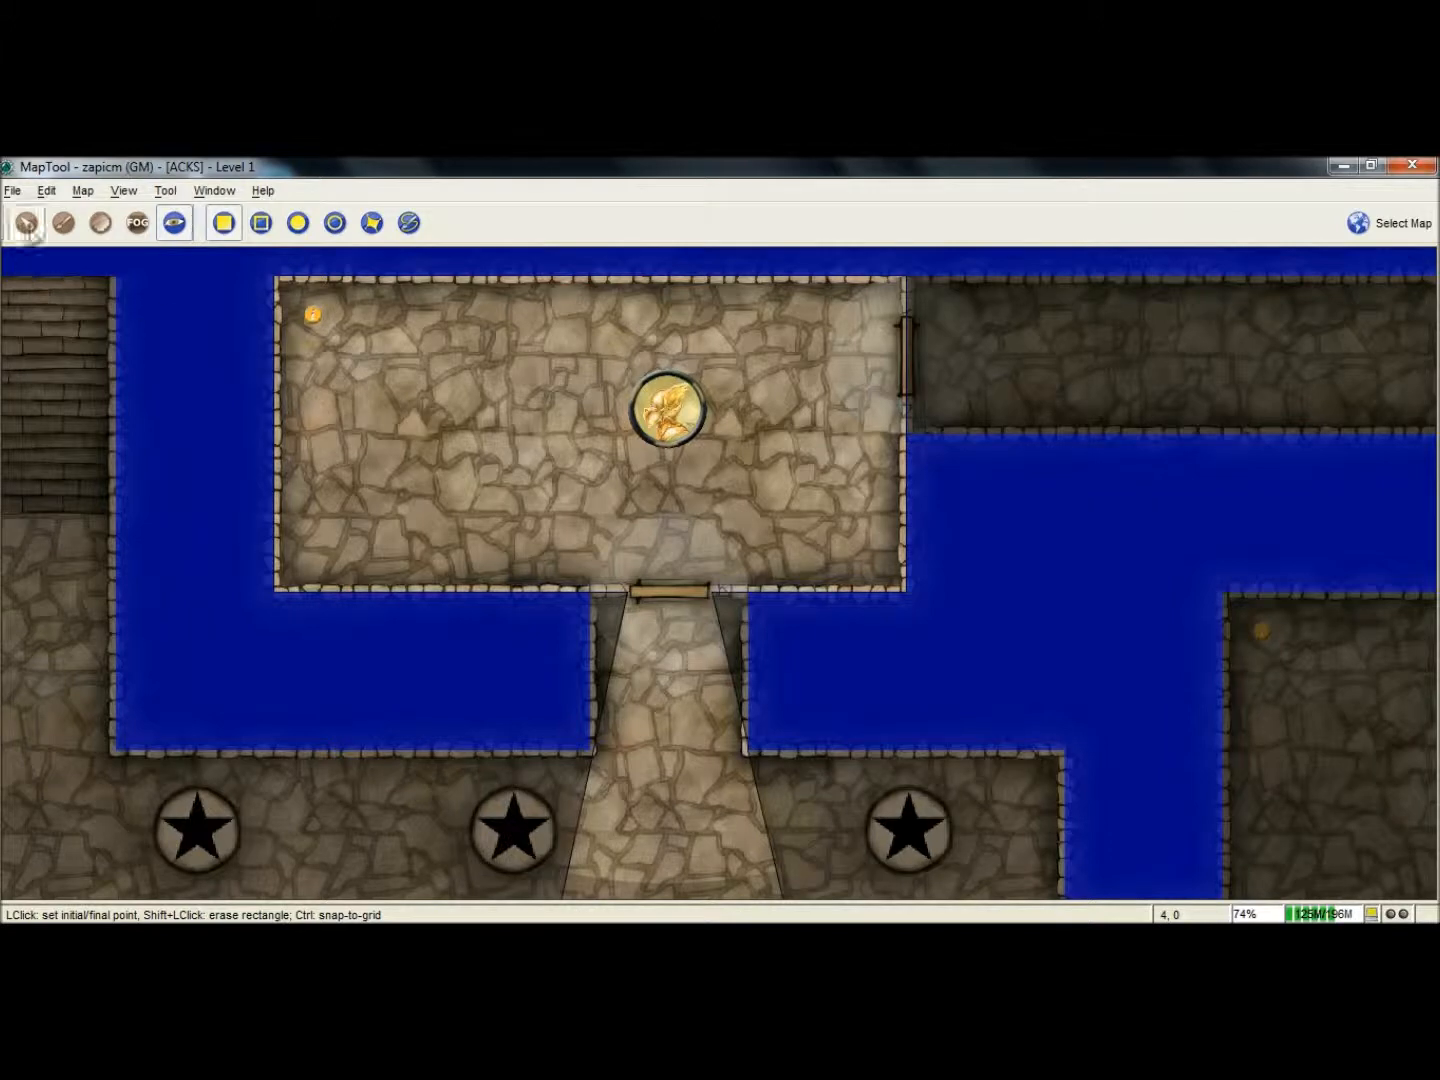
Step: Return to the Pointer tool and, on the Object layer, uncheck the north door's Visible to players
left_click(25, 222)
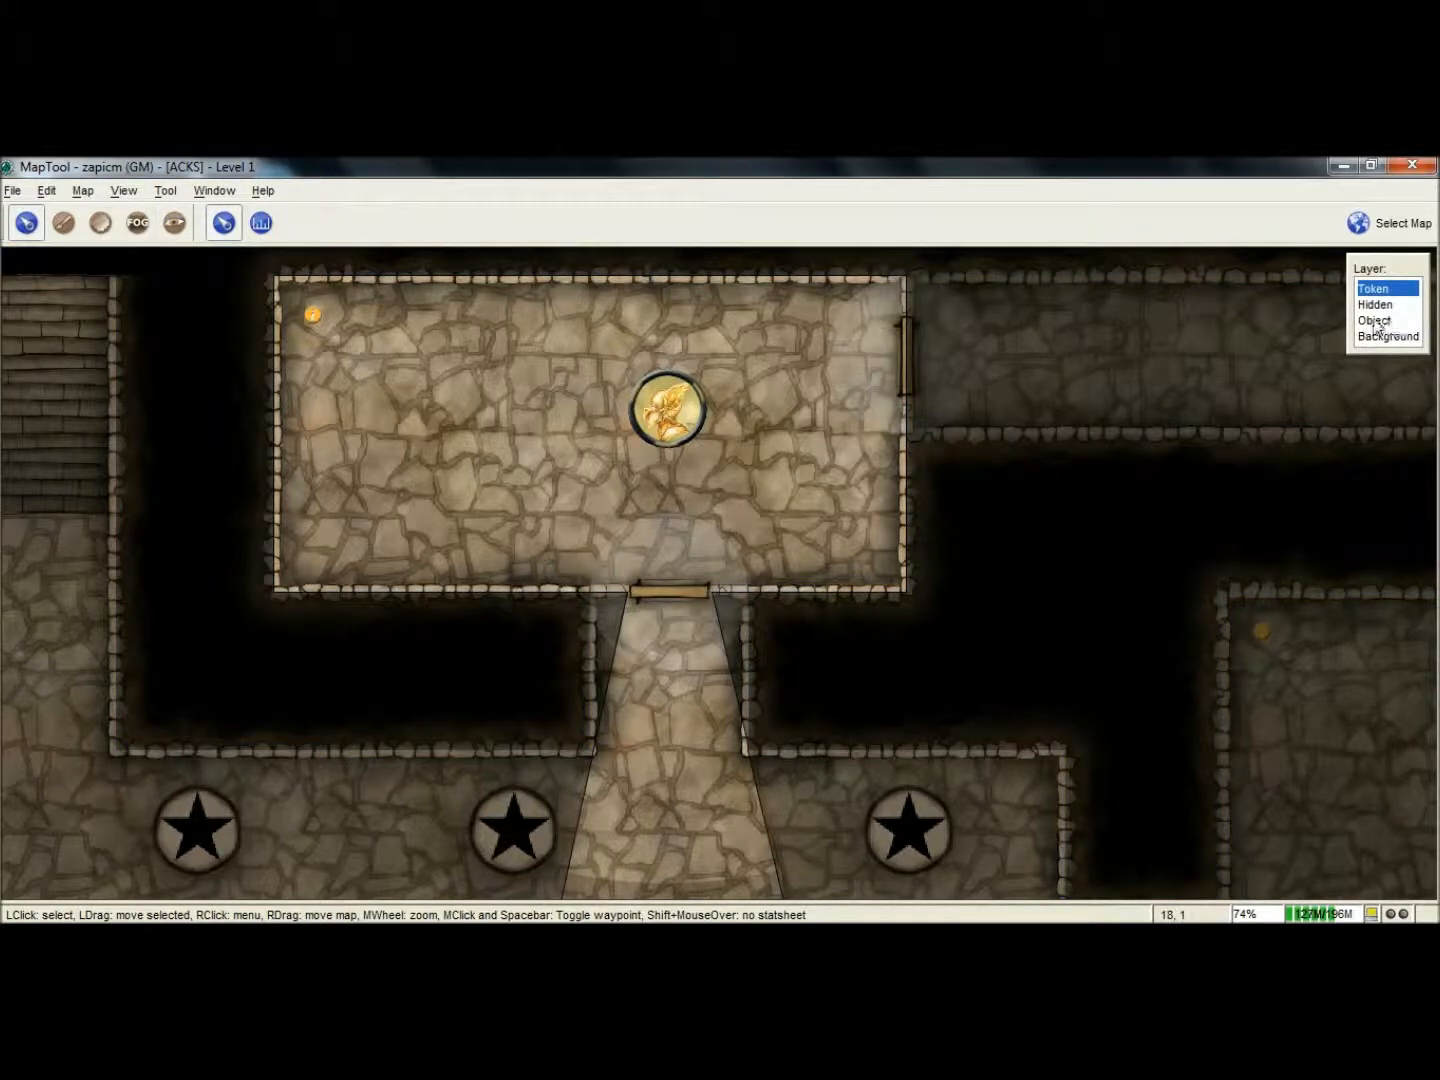
left_click(1374, 320)
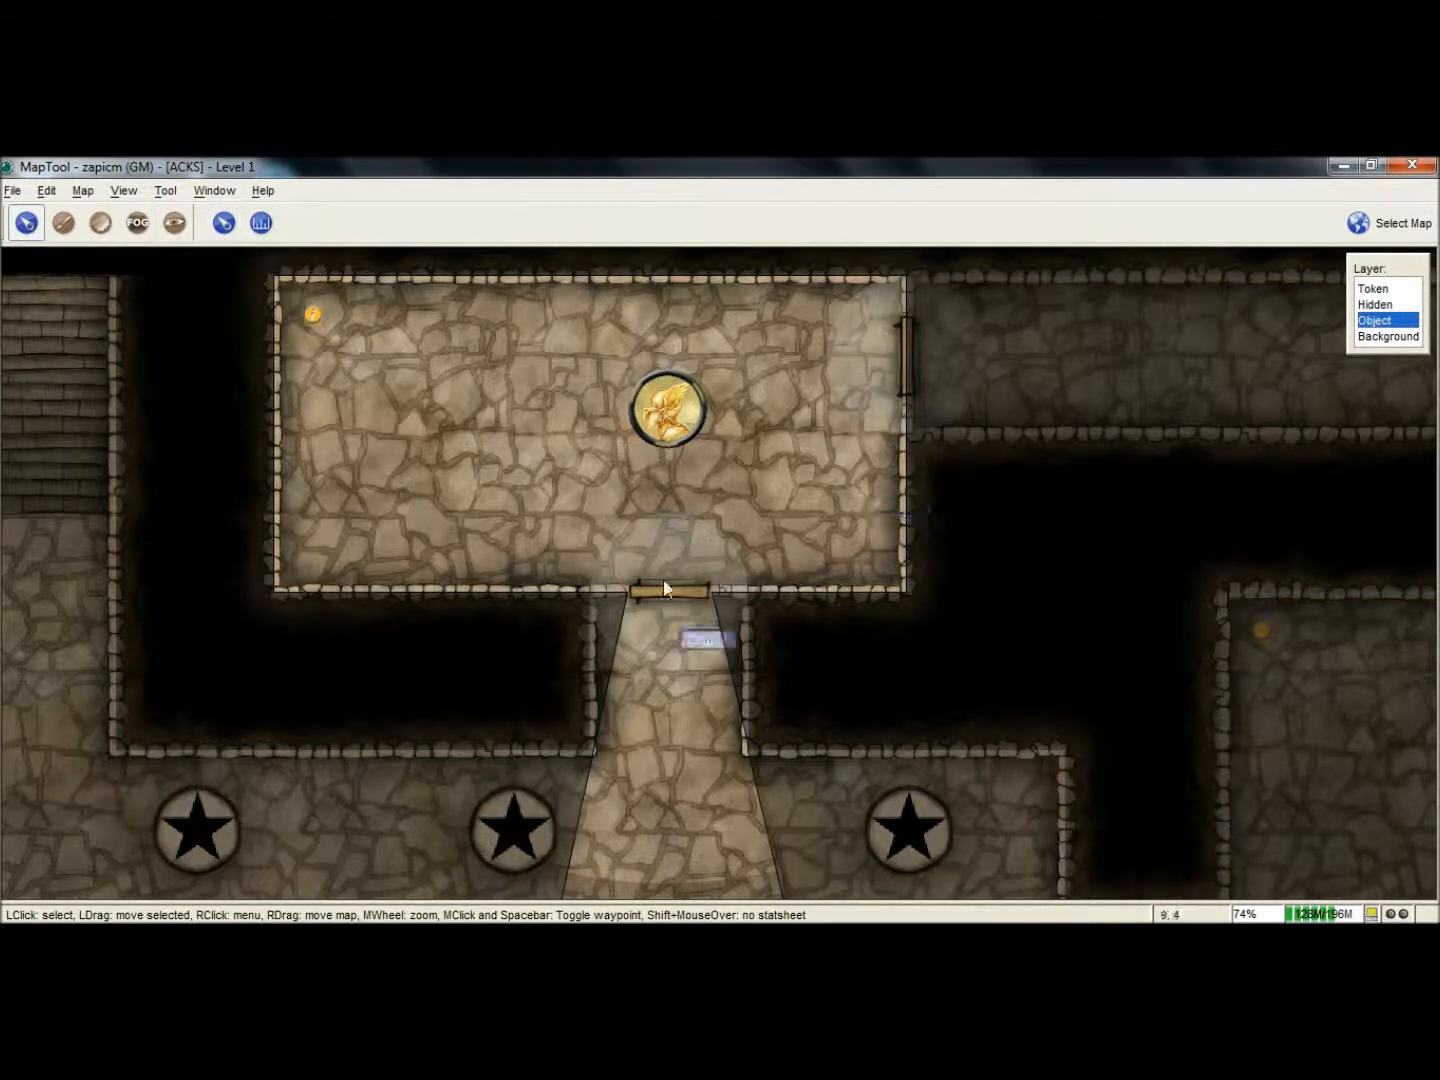
right_click(670, 588)
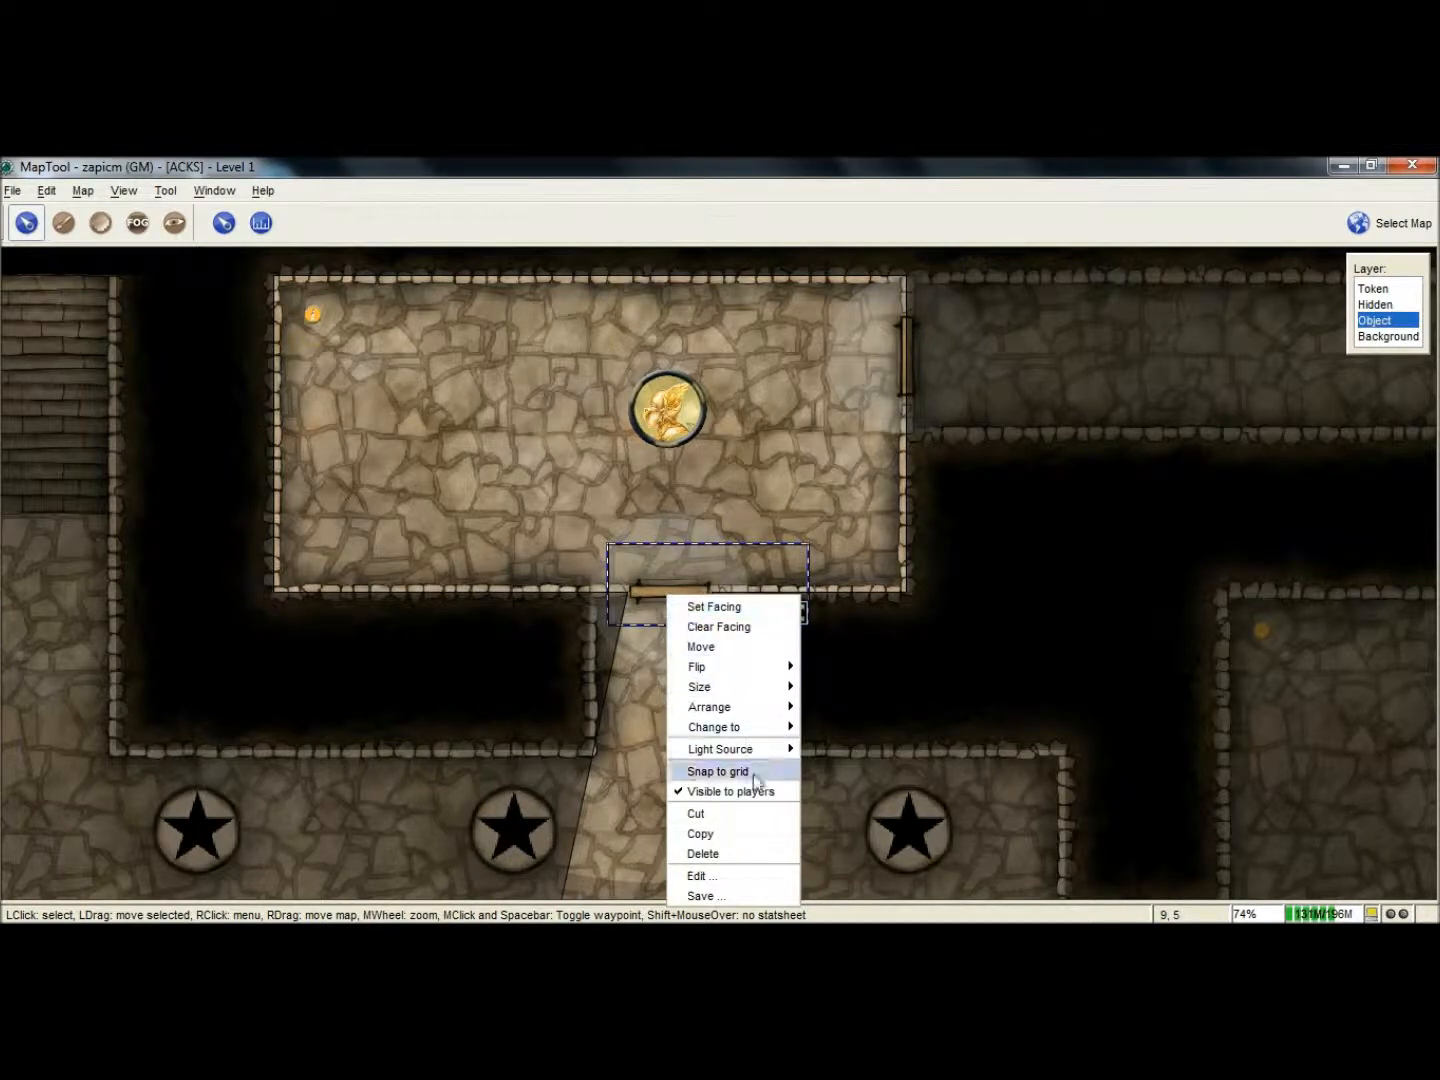
mouse_move(730, 791)
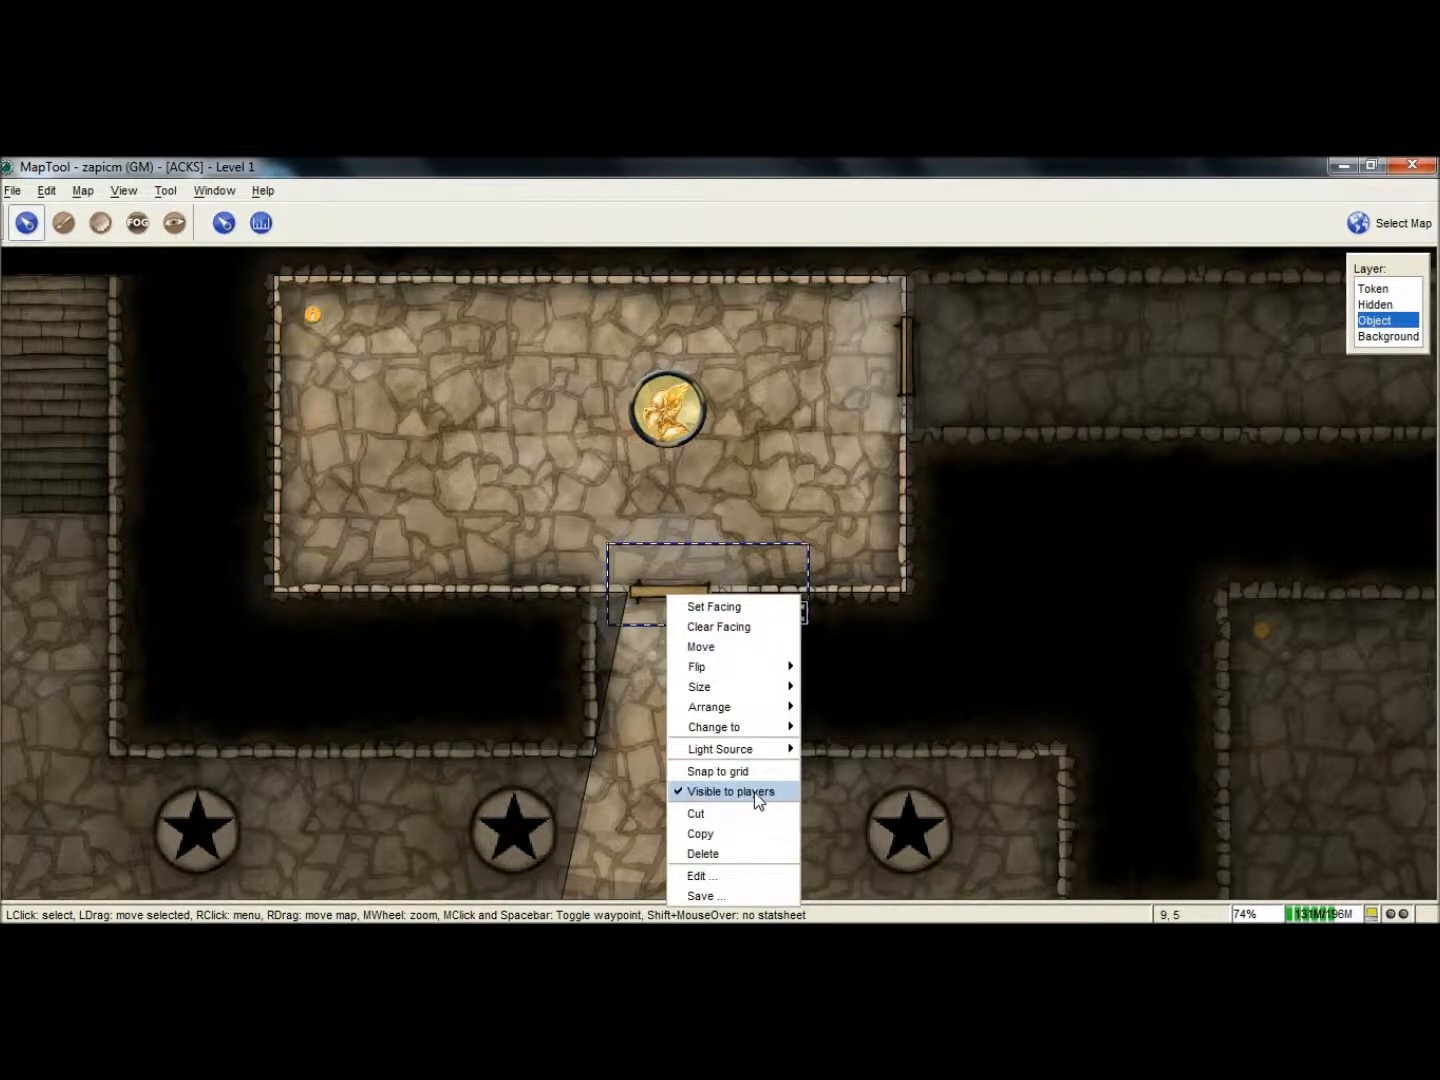
left_click(730, 791)
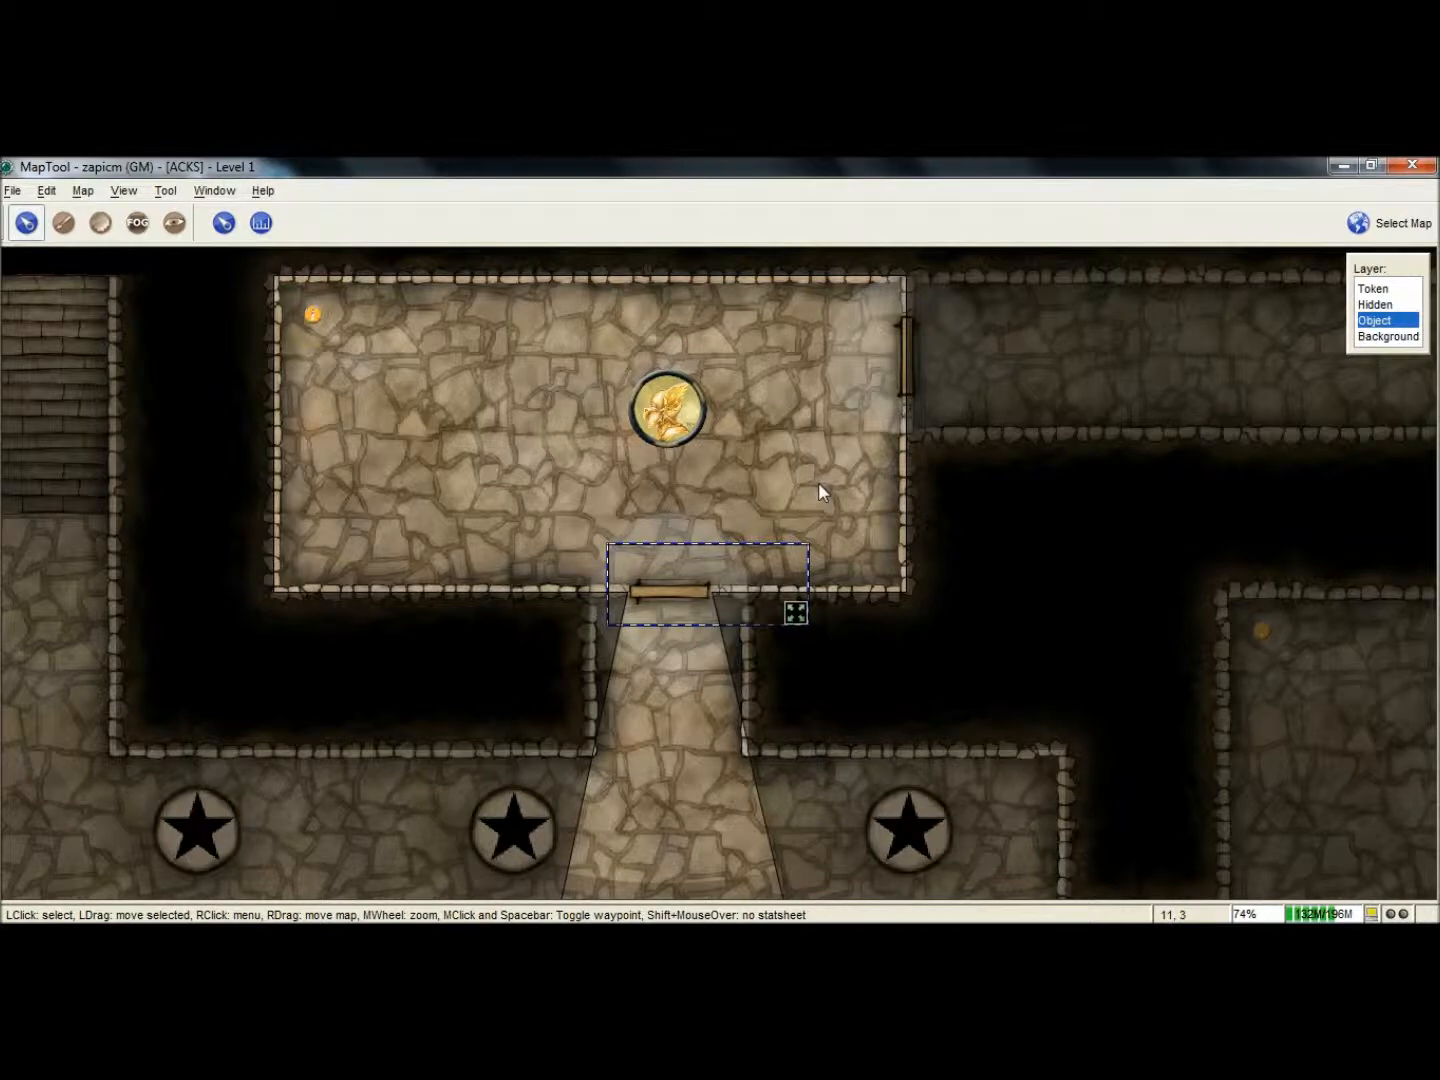